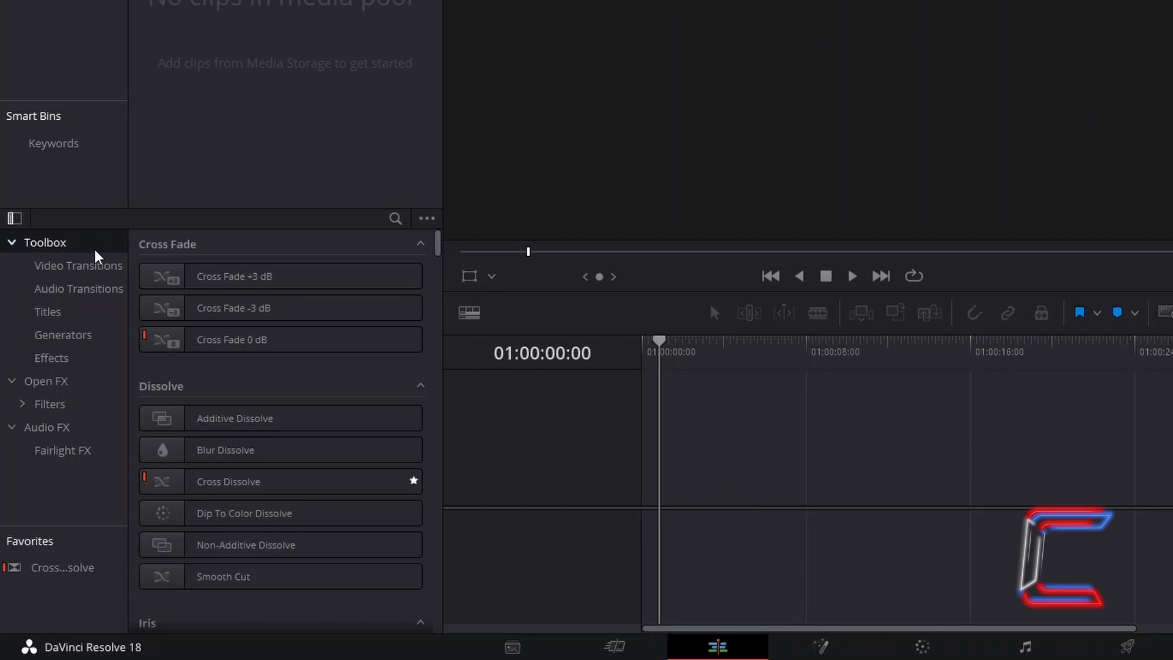
mouse_move(105, 372)
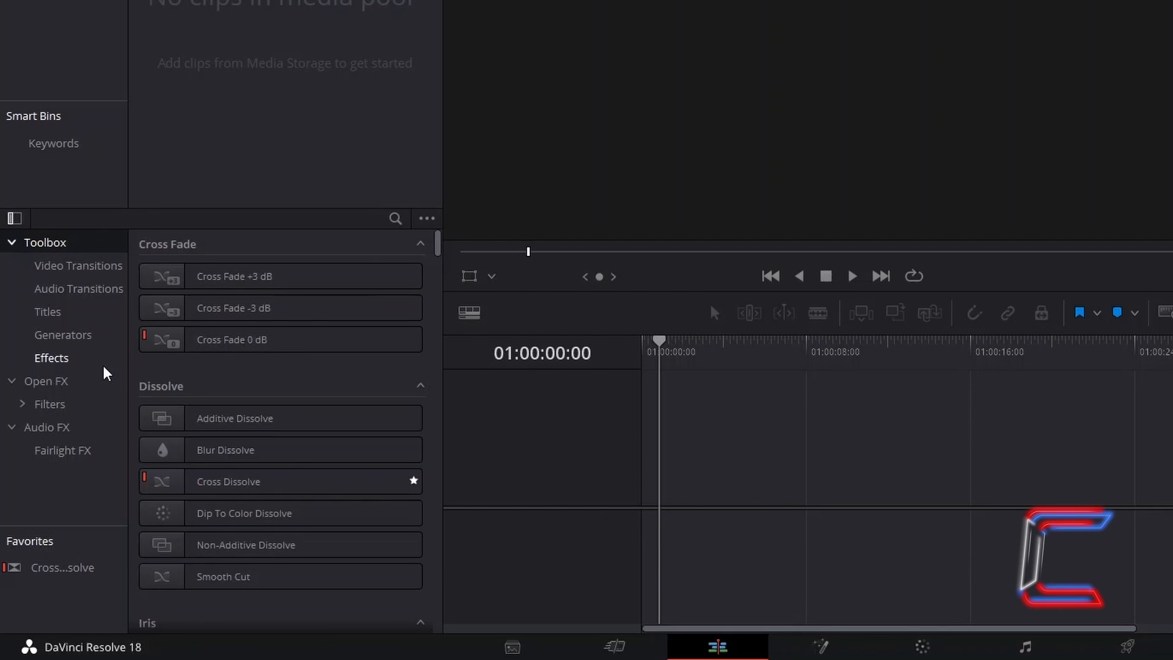
Step: Drag a Fusion Composition onto Video 1 and trim its end to set the clip length
click(51, 358)
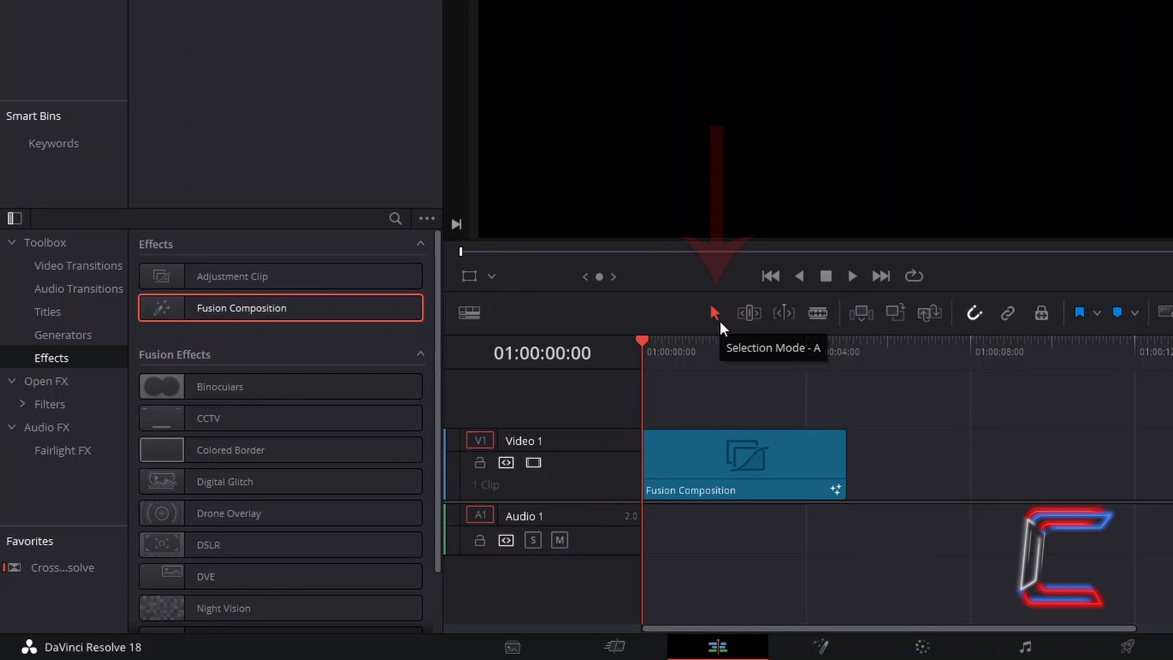
drag(844, 465, 902, 464)
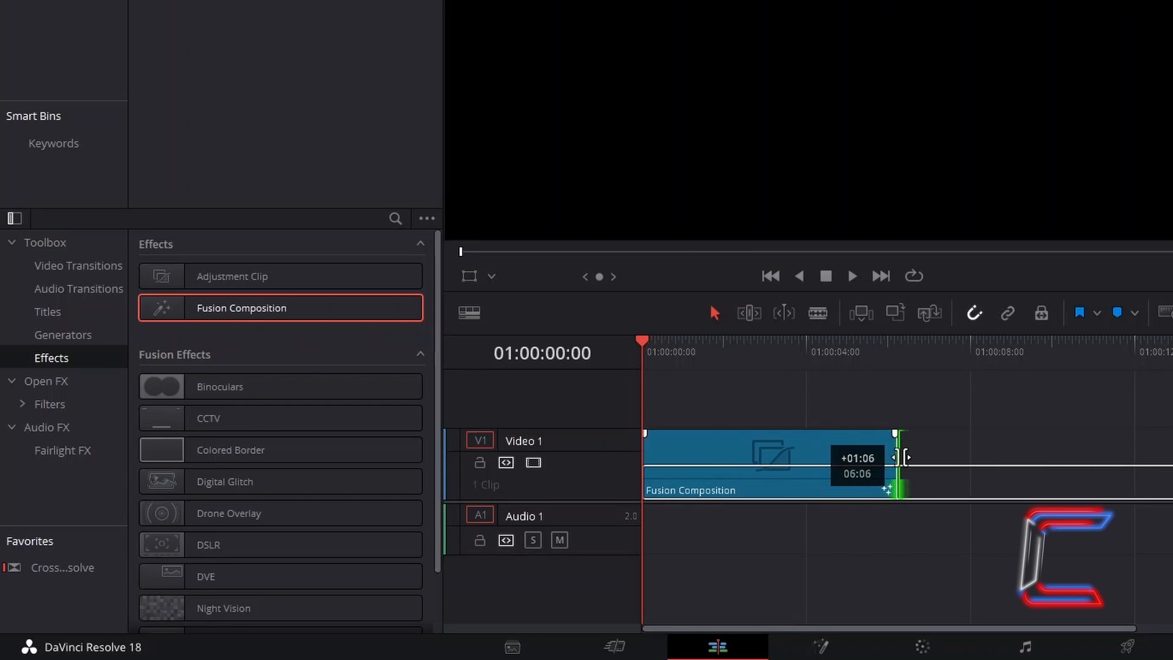
drag(898, 464, 850, 464)
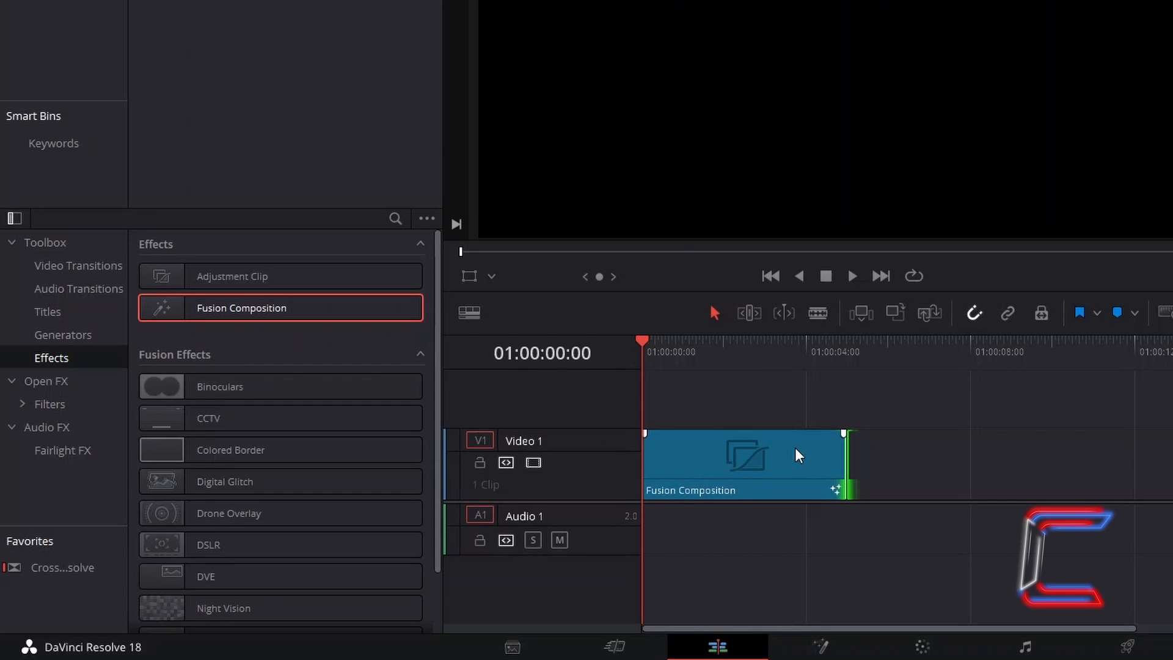
right_click(744, 454)
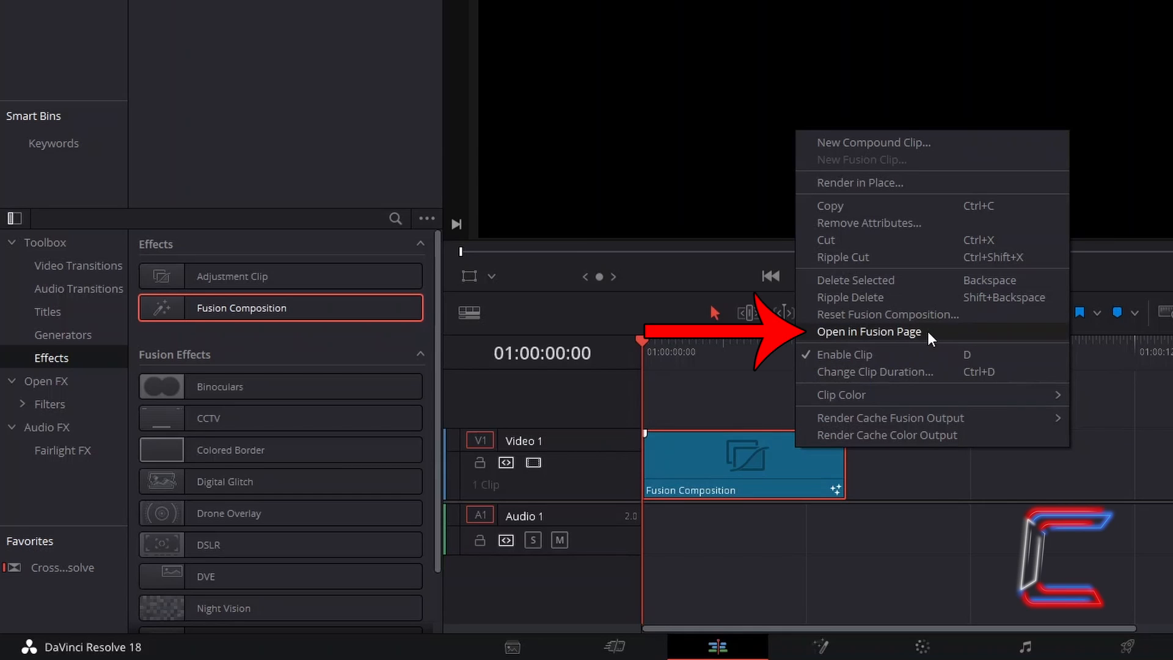
Step: Open the clip in the Fusion page, try a polygon mask with Click Append, then undo it
click(869, 331)
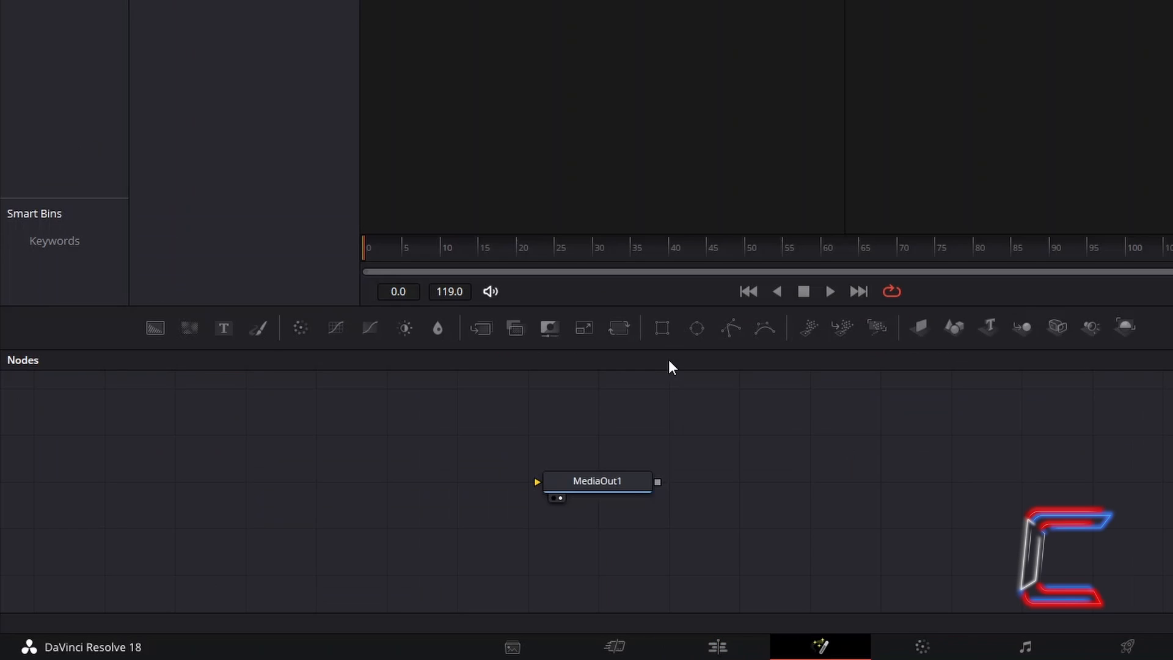
mouse_move(661, 327)
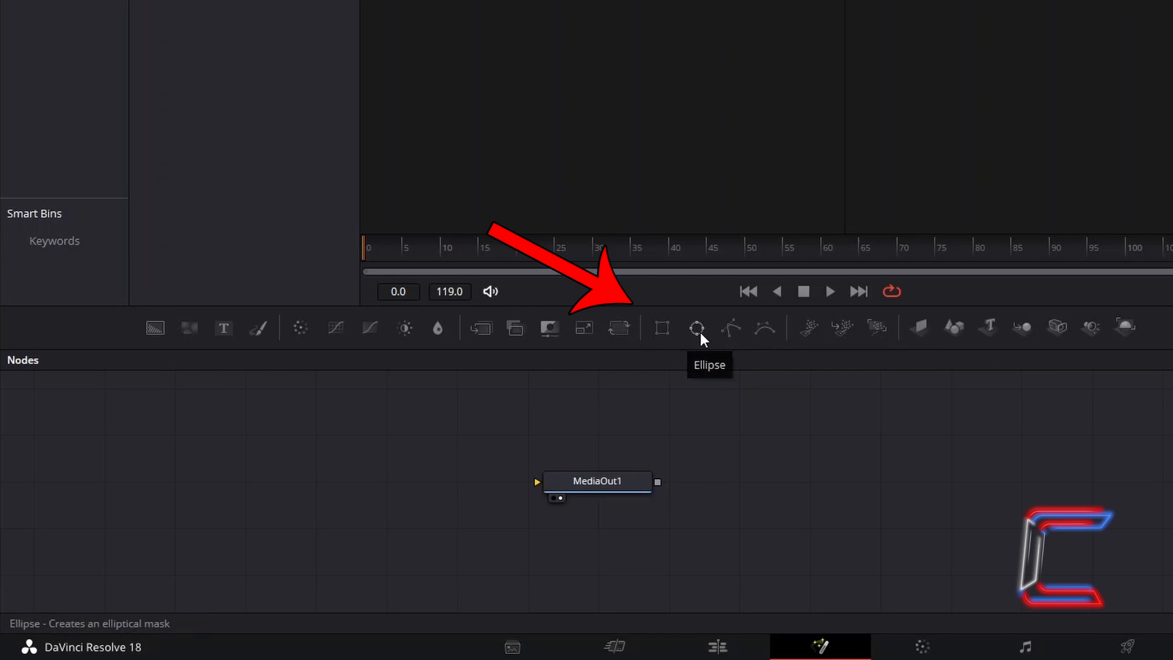
mouse_move(729, 328)
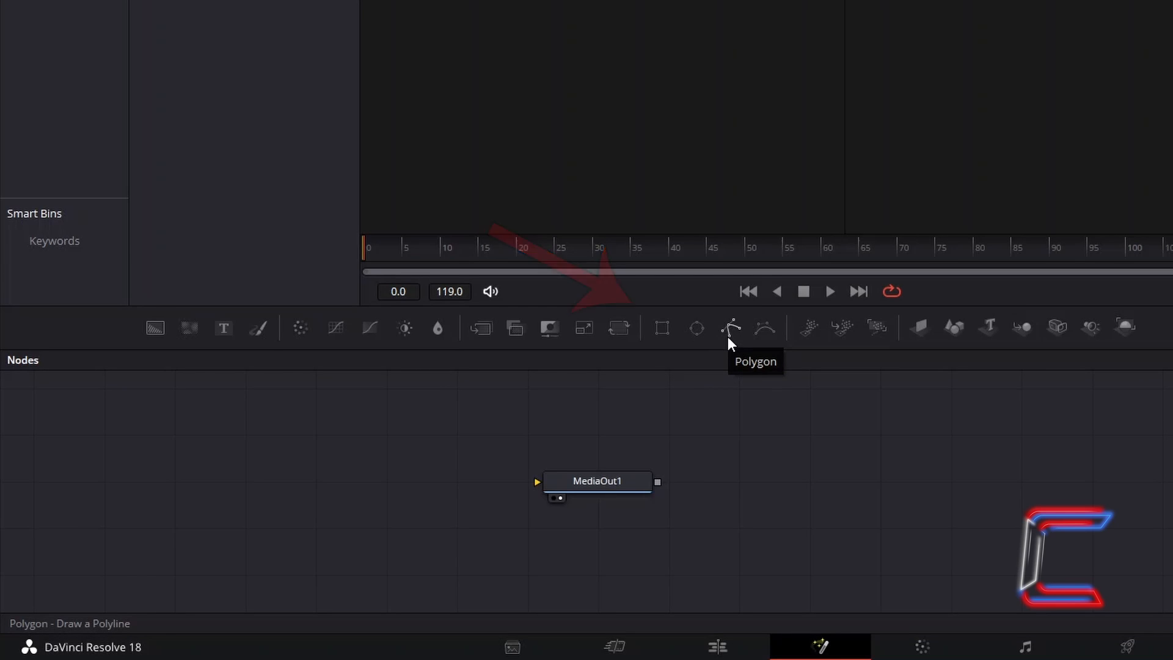
mouse_move(695, 327)
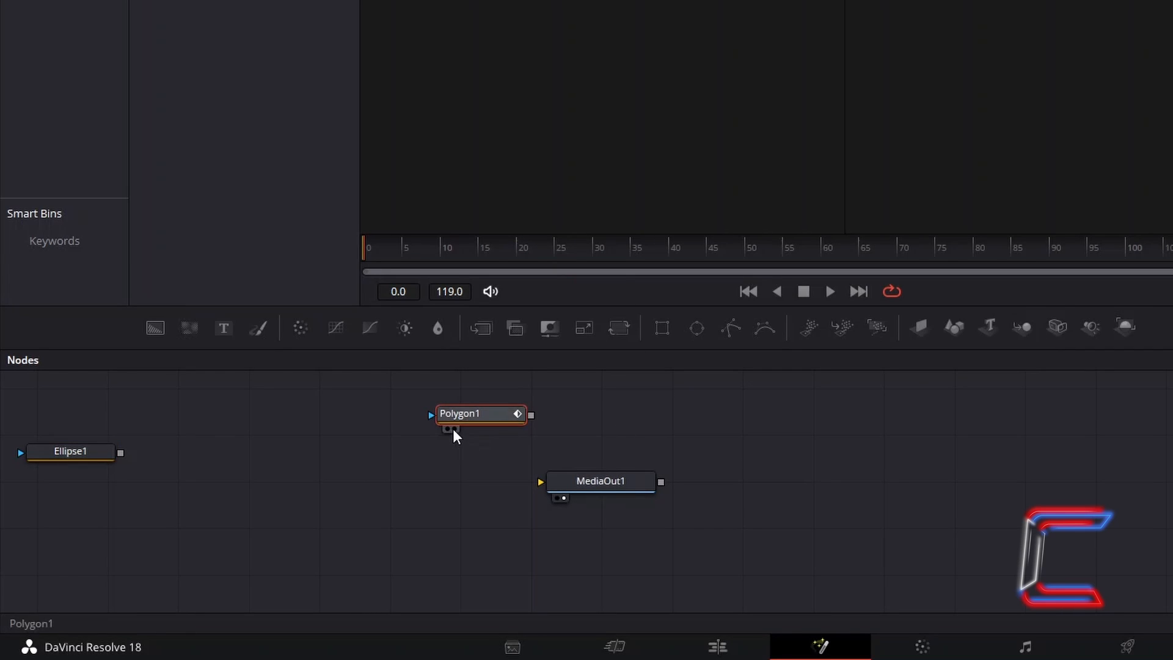
click(479, 413)
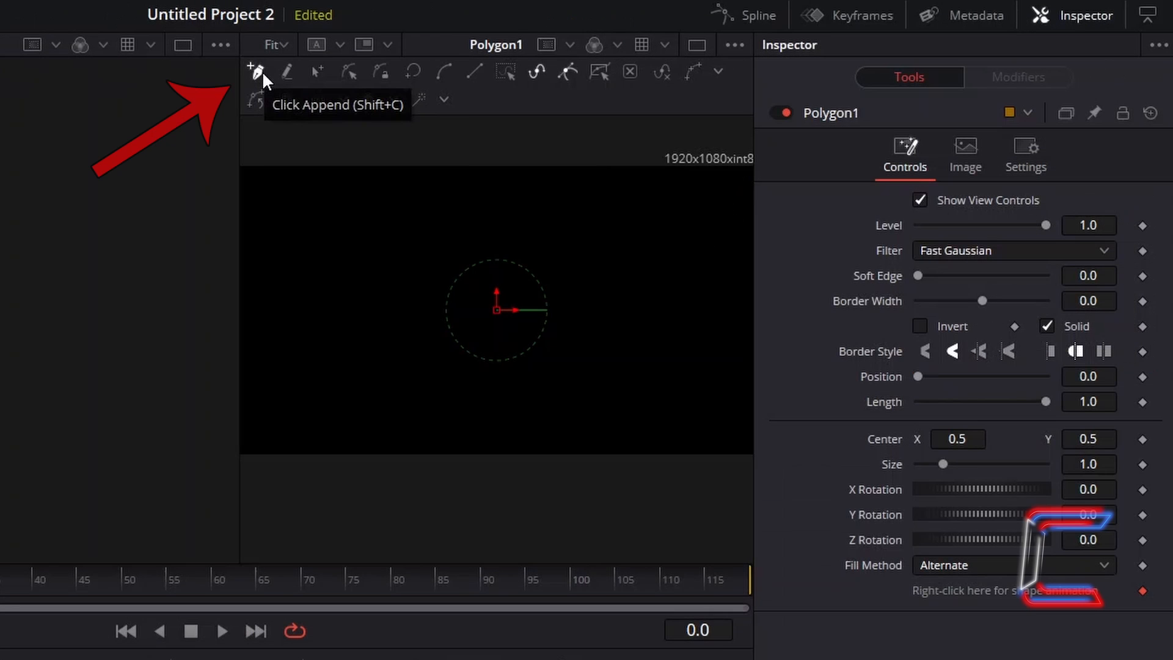
click(256, 72)
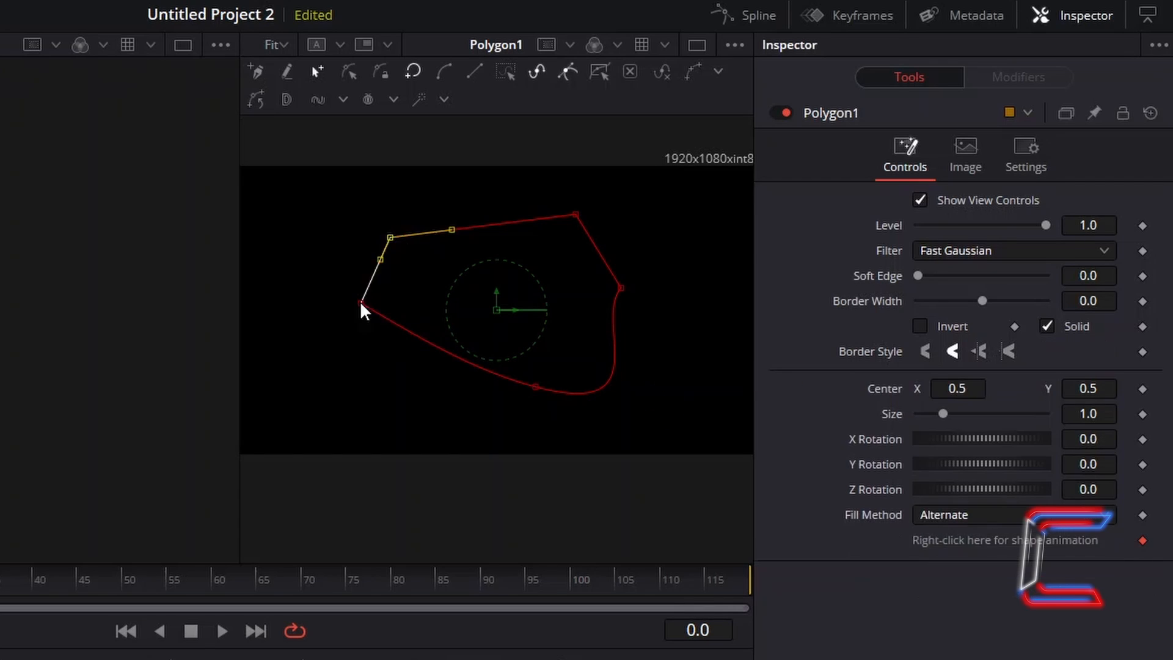
key(ctrl+z)
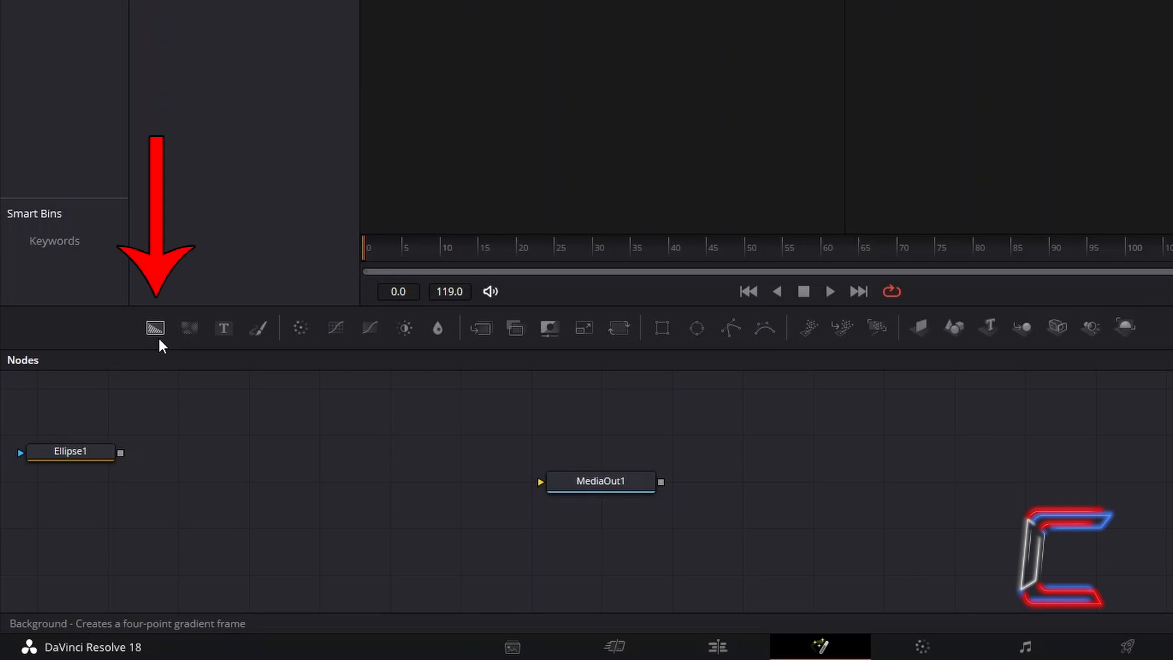
mouse_move(156, 328)
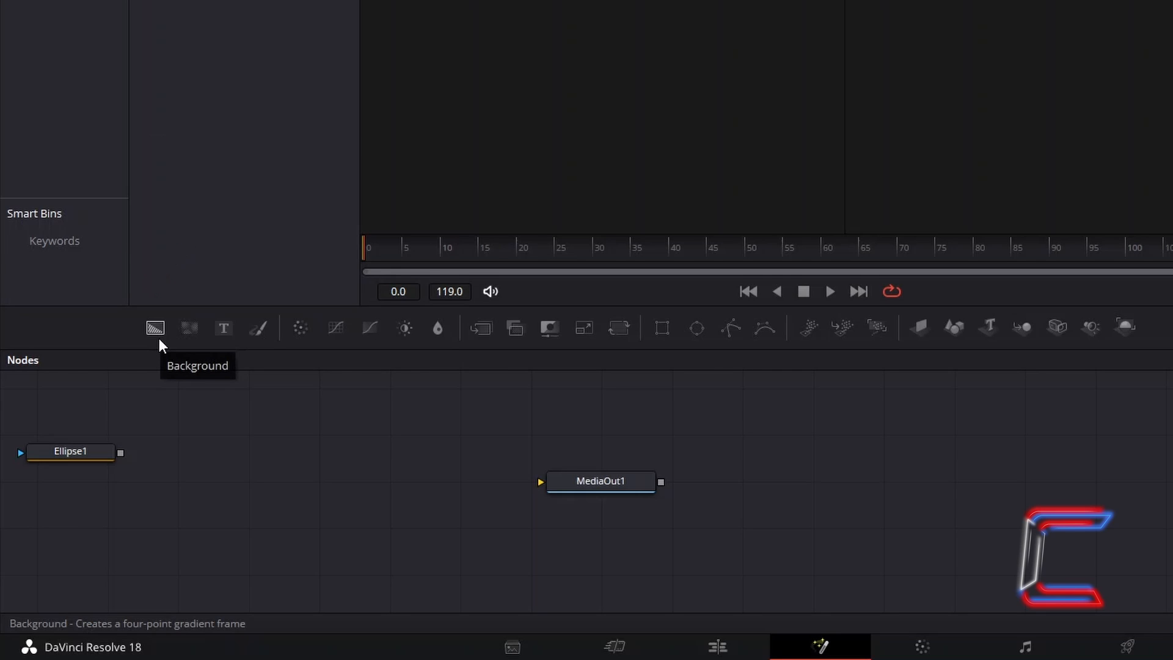
Step: Add a Background1 node and set its solid colour to bright blue #1c60ff
click(155, 328)
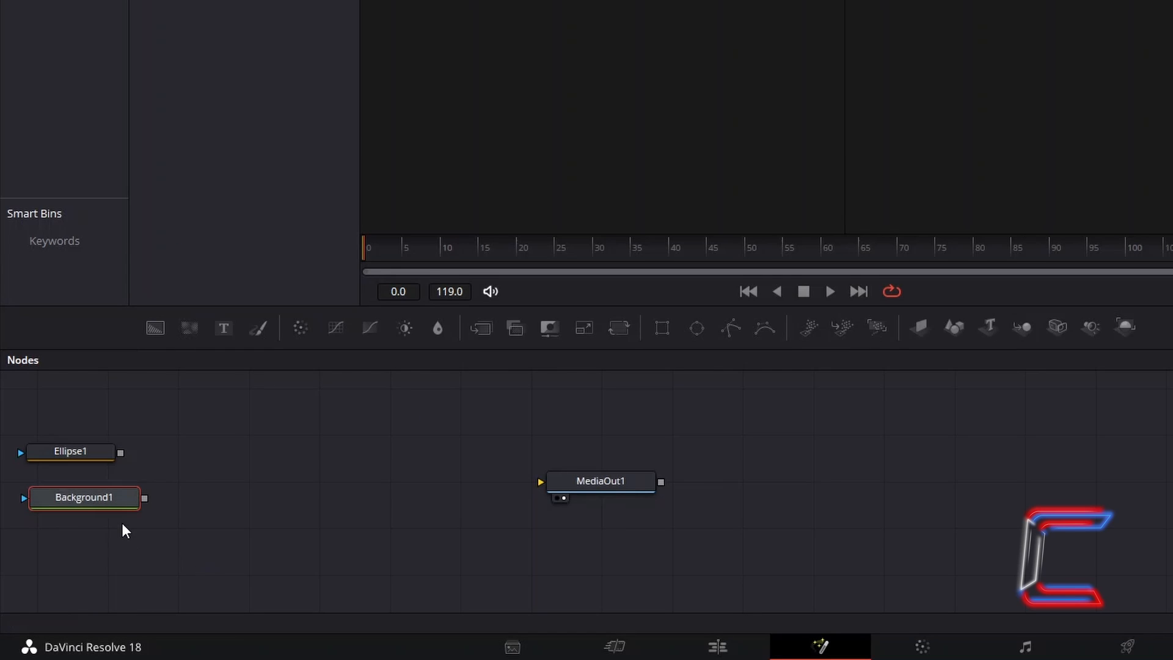
mouse_move(220, 526)
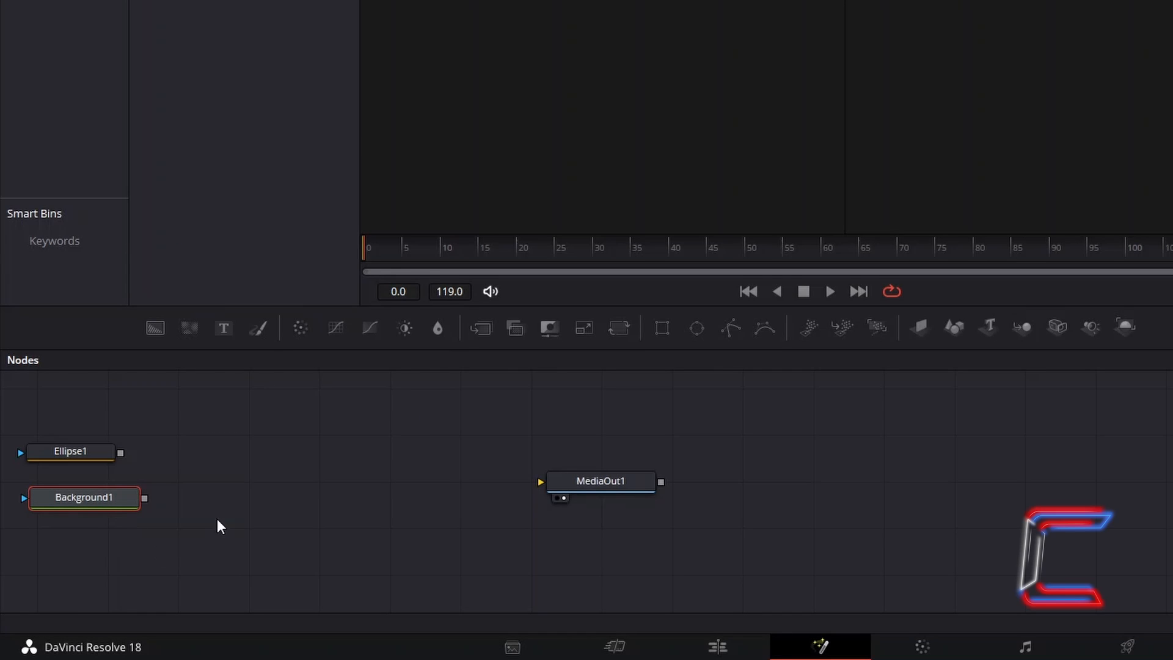
mouse_move(180, 525)
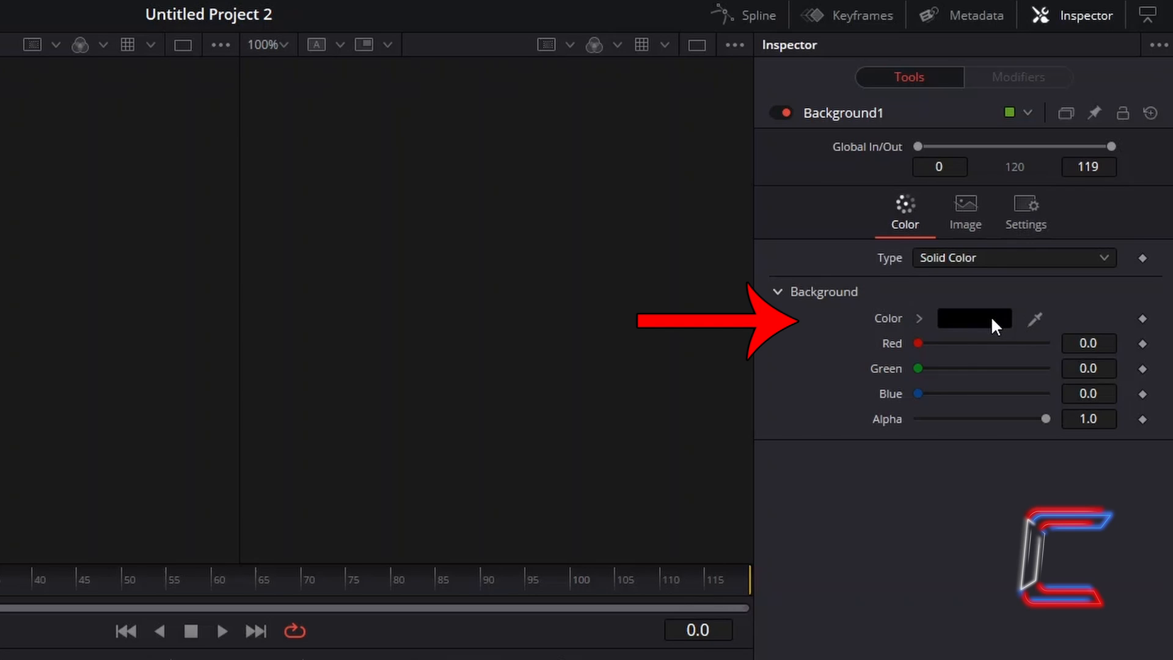
click(974, 317)
text(#1c60ff)
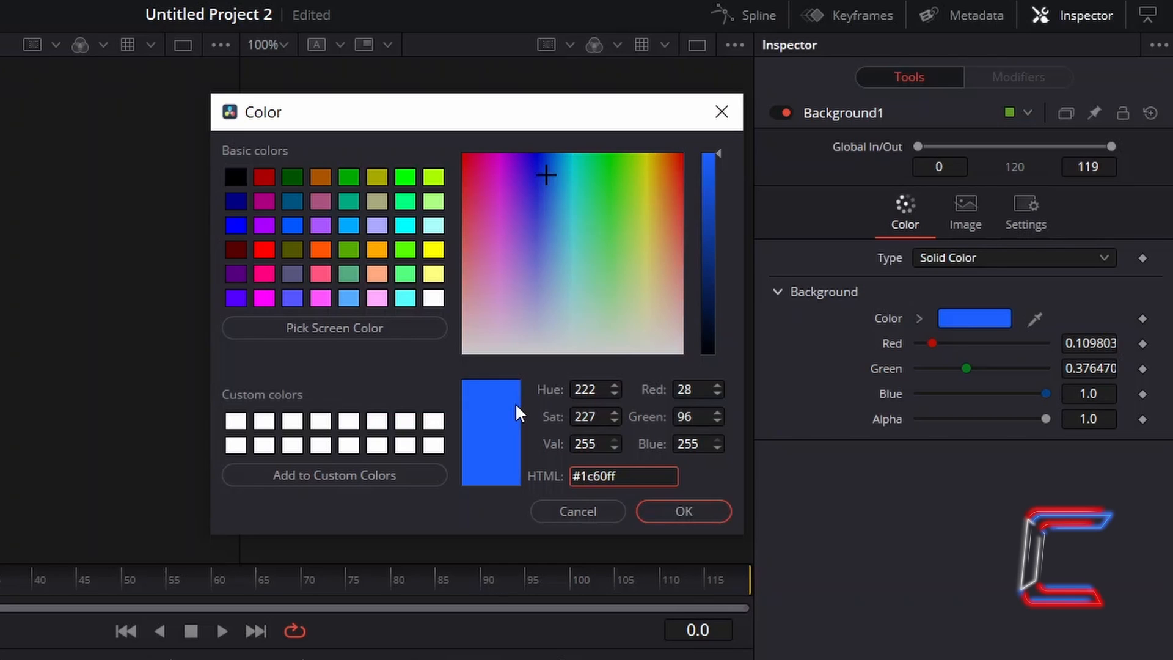
click(622, 477)
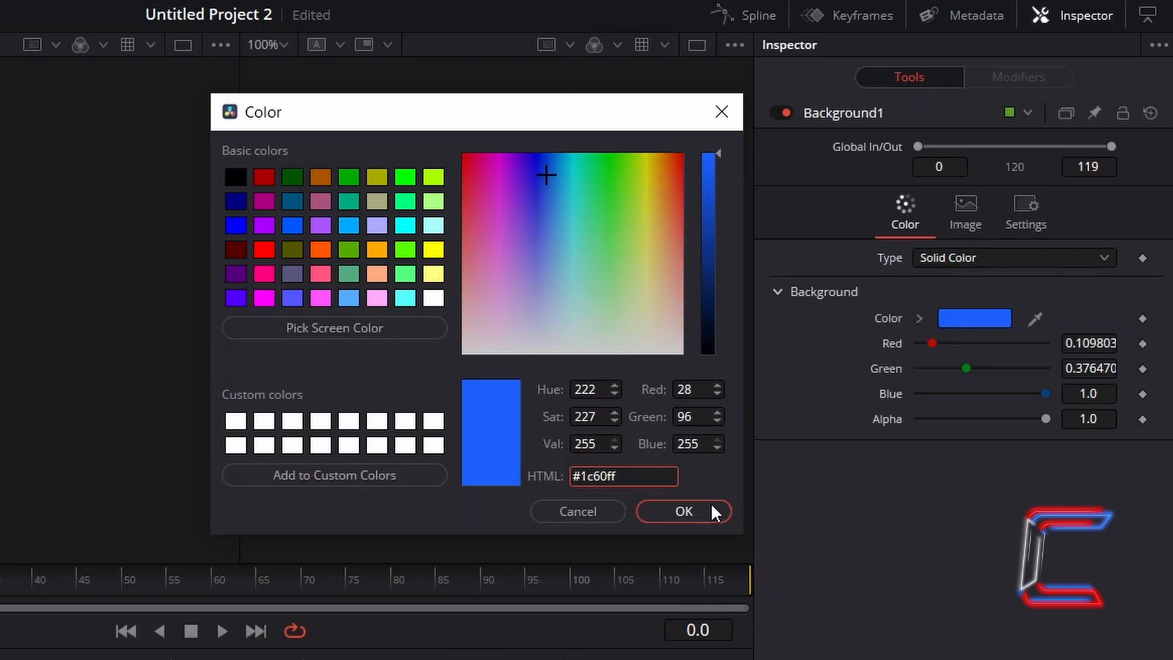
click(682, 511)
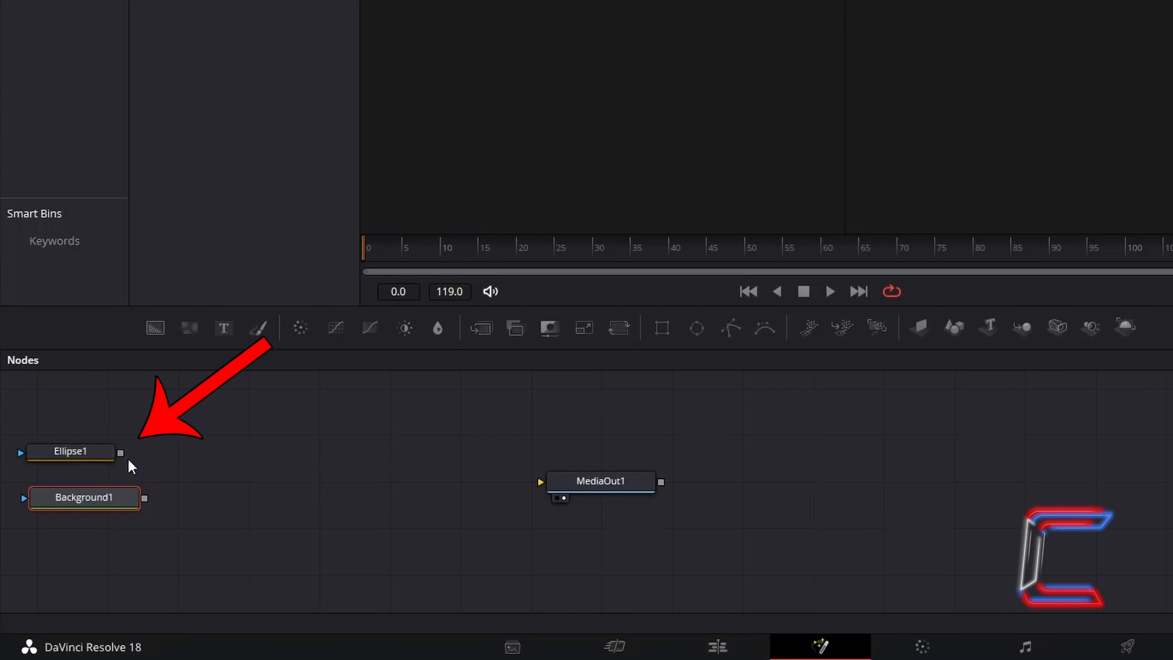
Step: Mask Background1 with Ellipse1 and add an Edge Detect node after it for a blue outlined circle
click(71, 451)
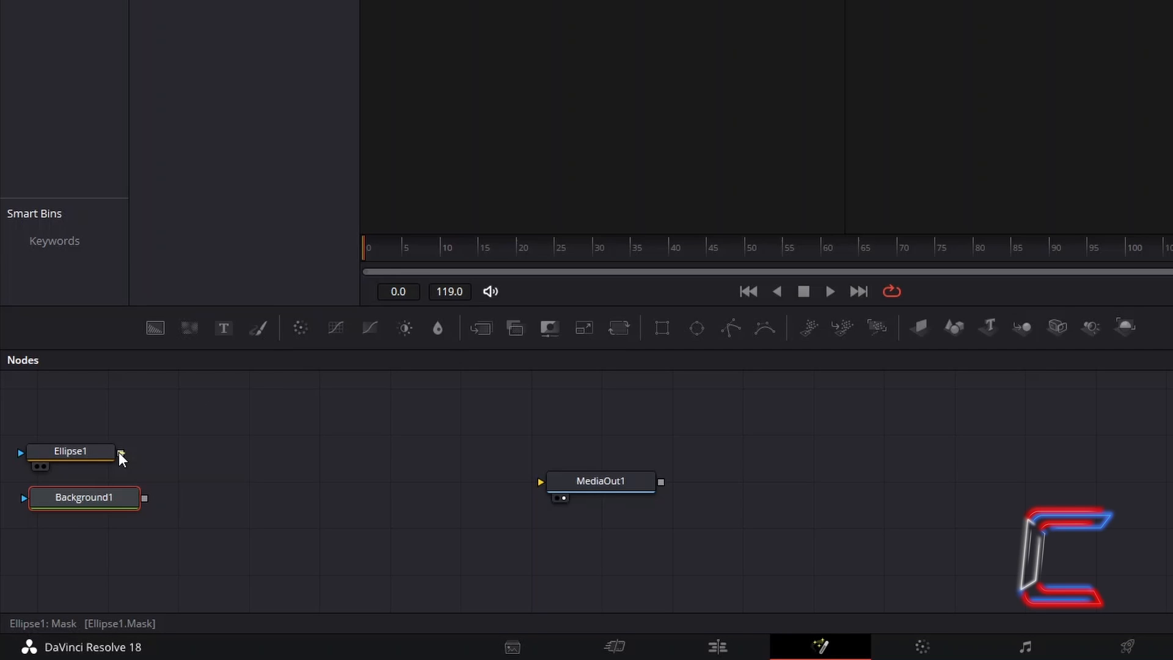
drag(122, 455, 26, 497)
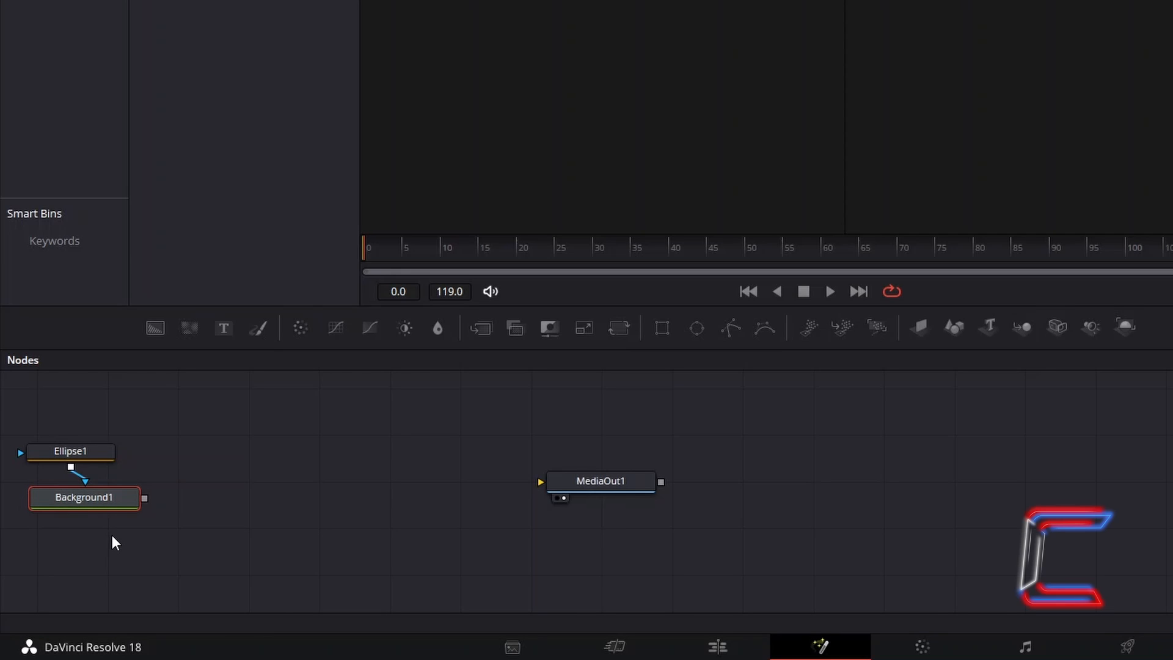
key(shift+space)
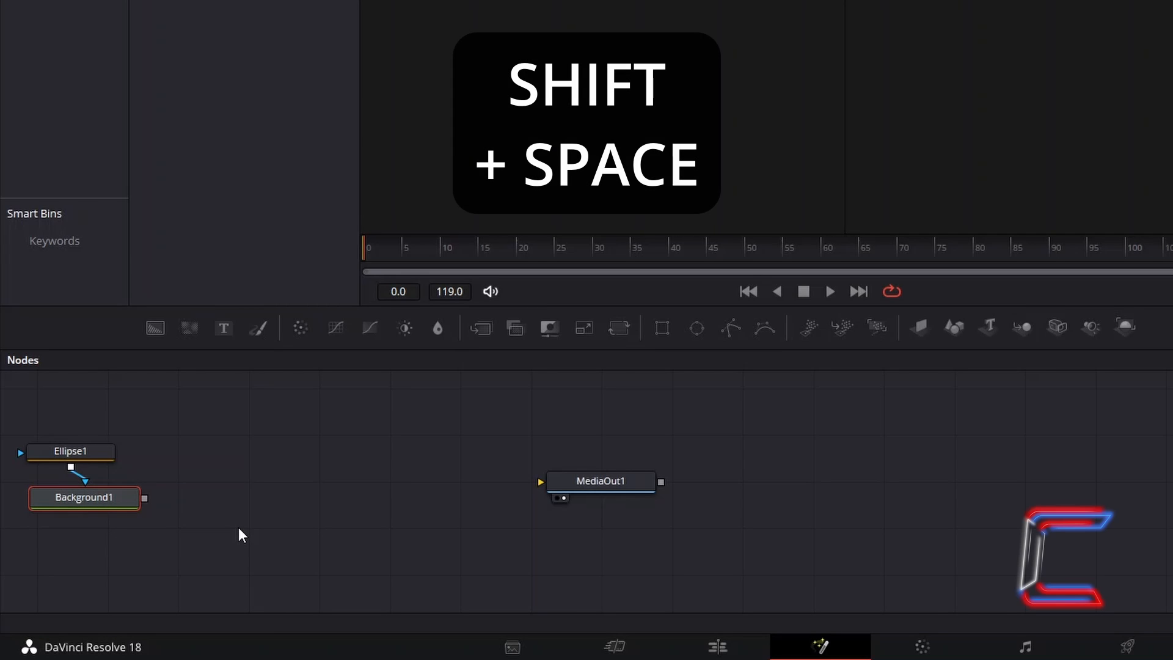
text(Edge Detect)
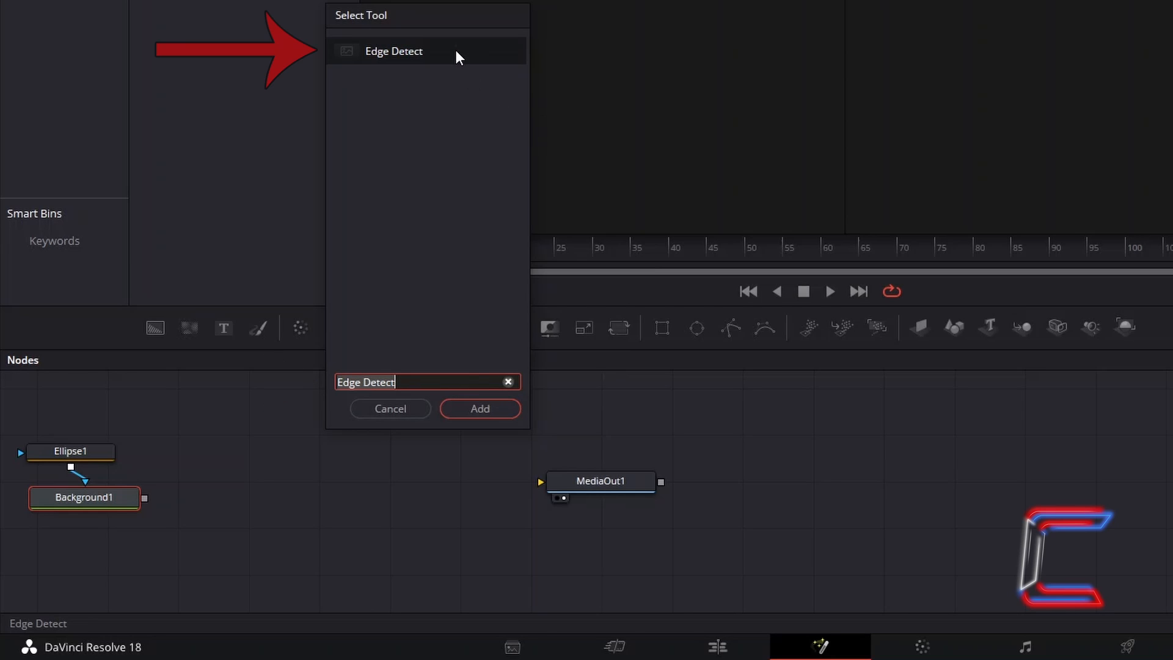
mouse_move(443, 57)
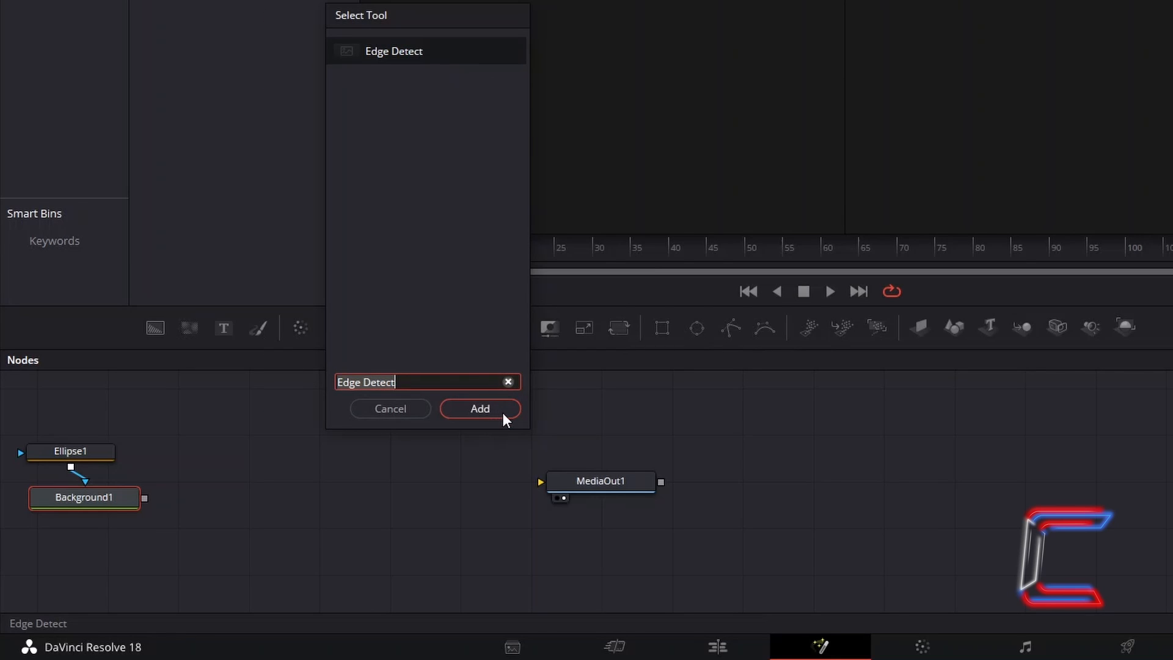
click(479, 408)
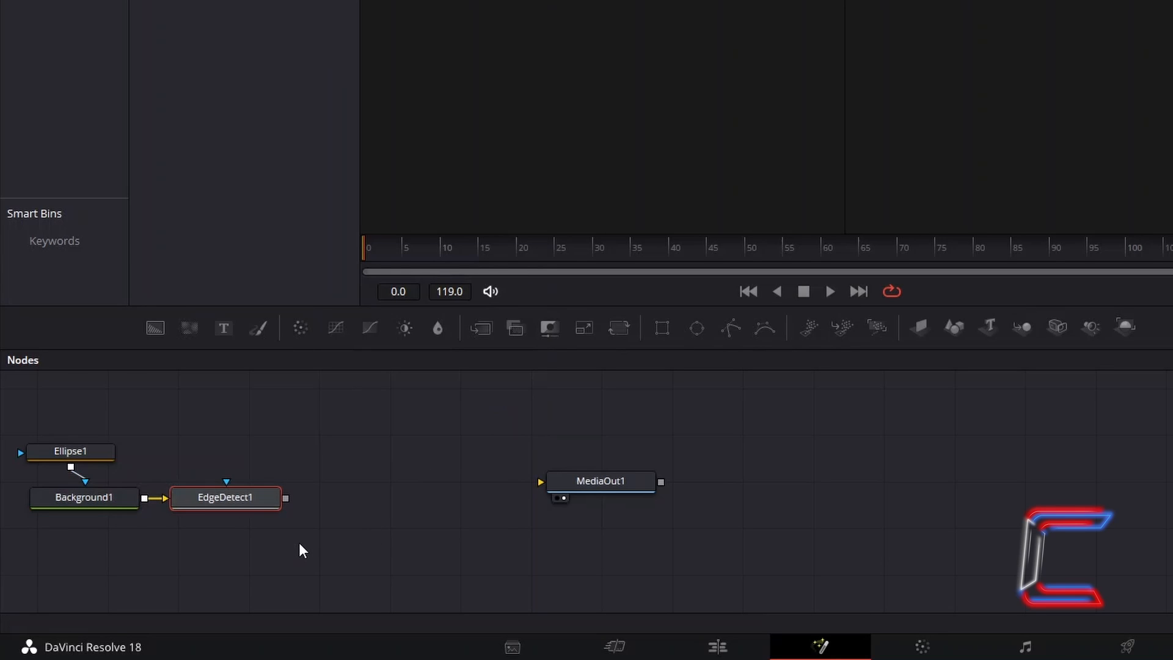
mouse_move(123, 534)
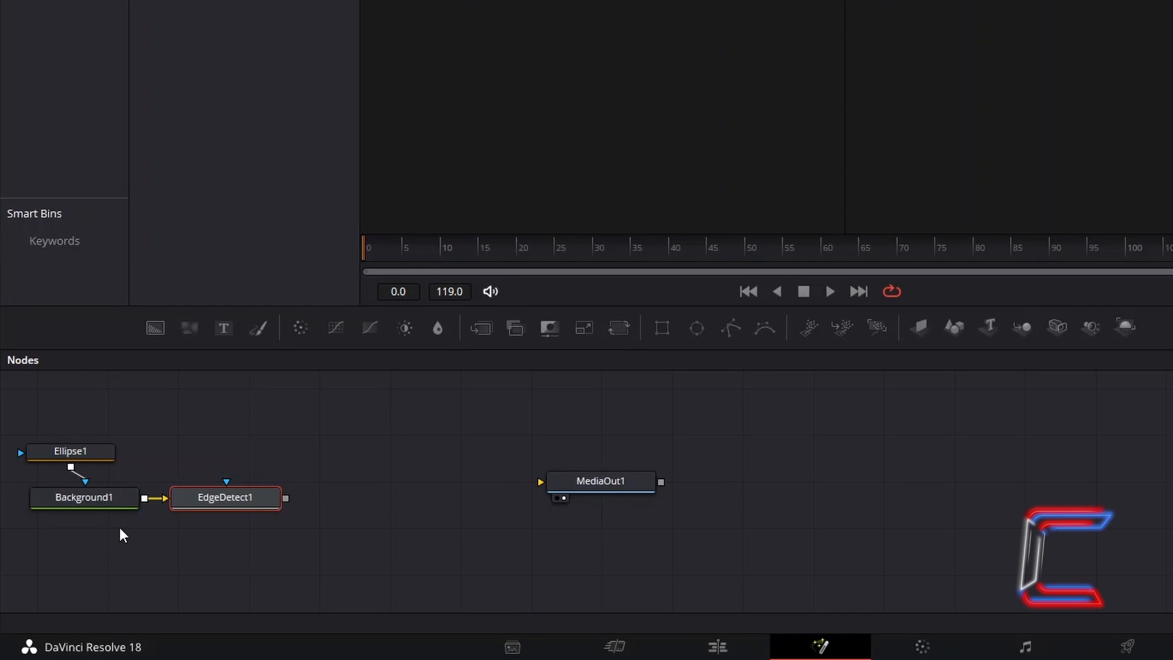
mouse_move(168, 528)
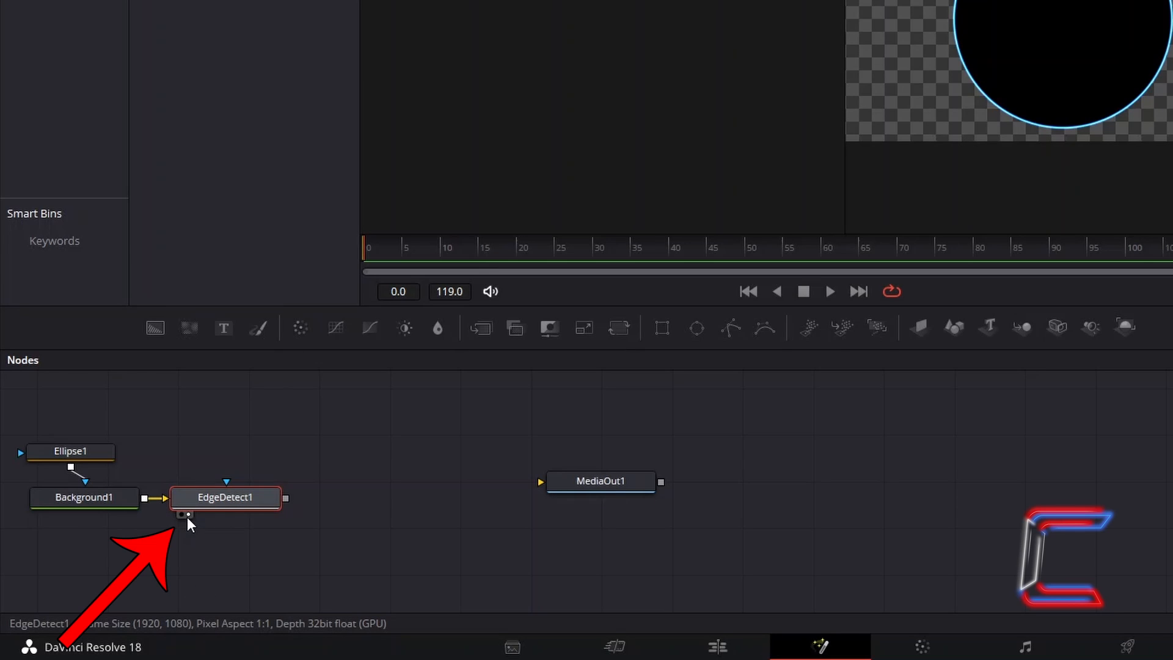
mouse_move(186, 515)
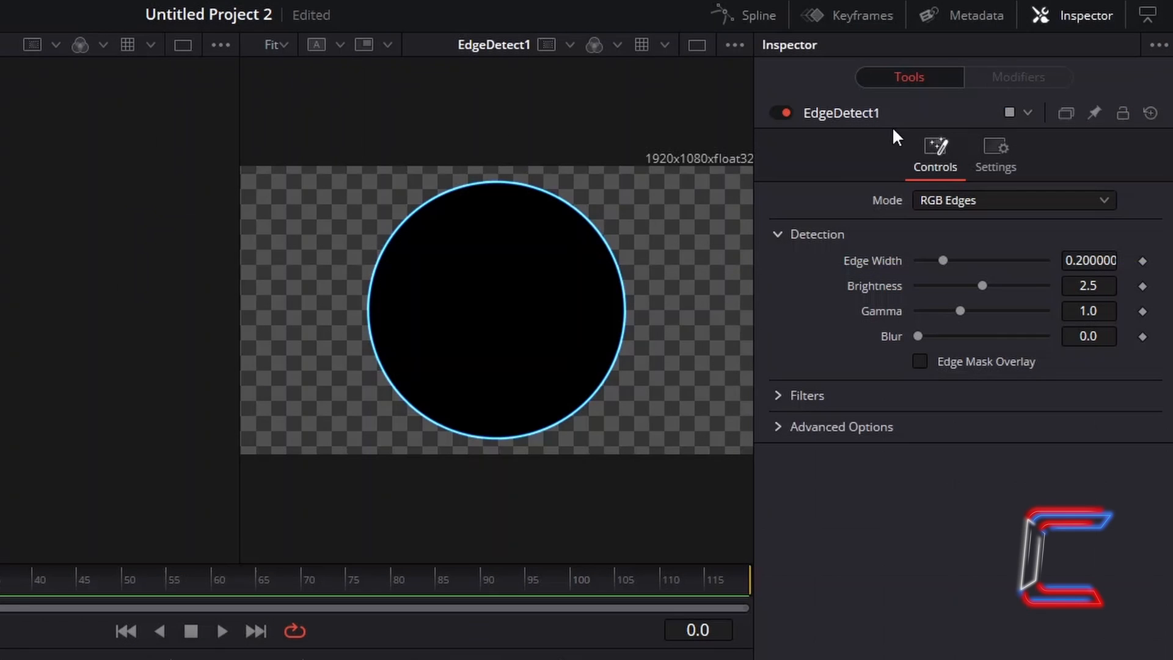
mouse_move(765, 146)
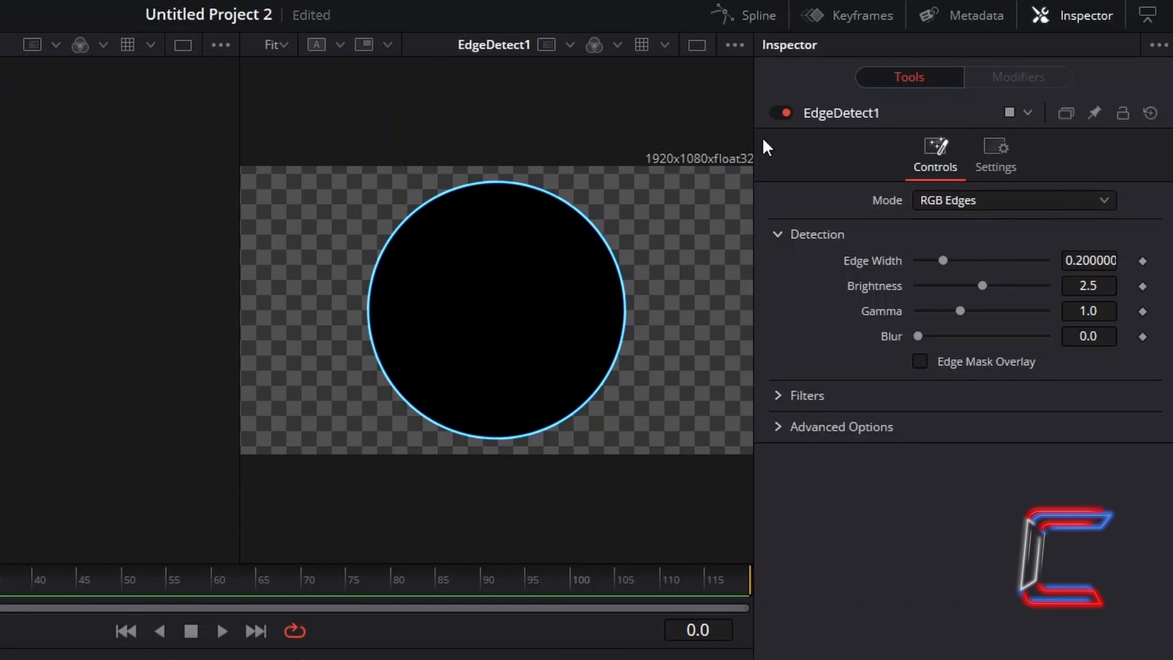
mouse_move(700, 311)
text(0.35)
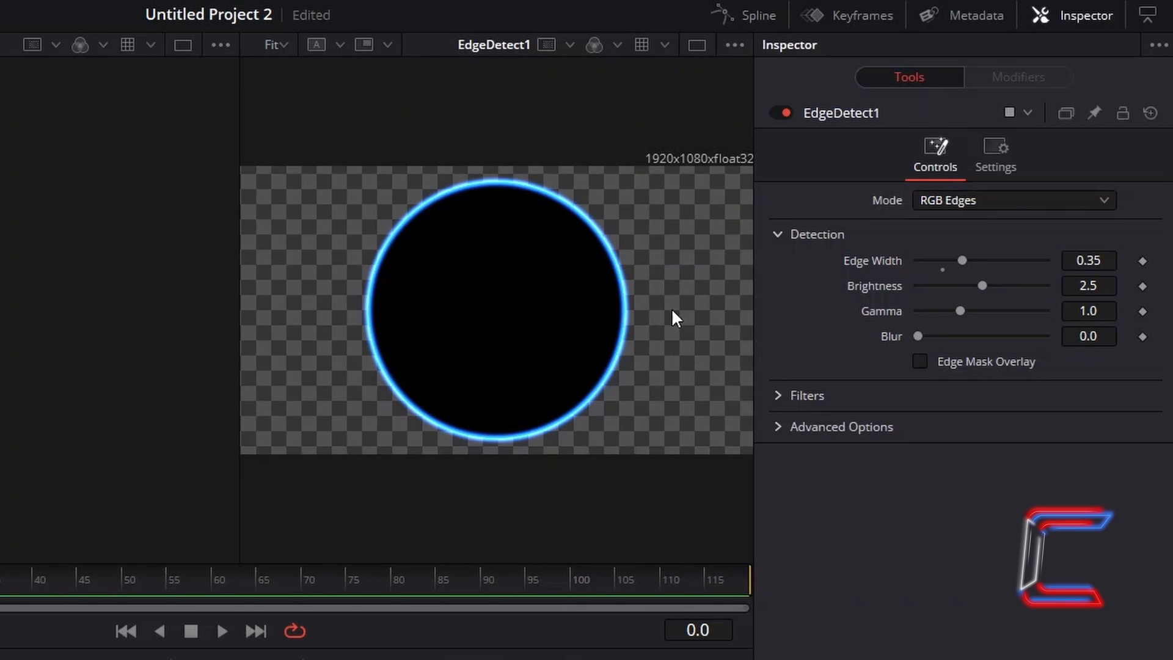
mouse_move(677, 387)
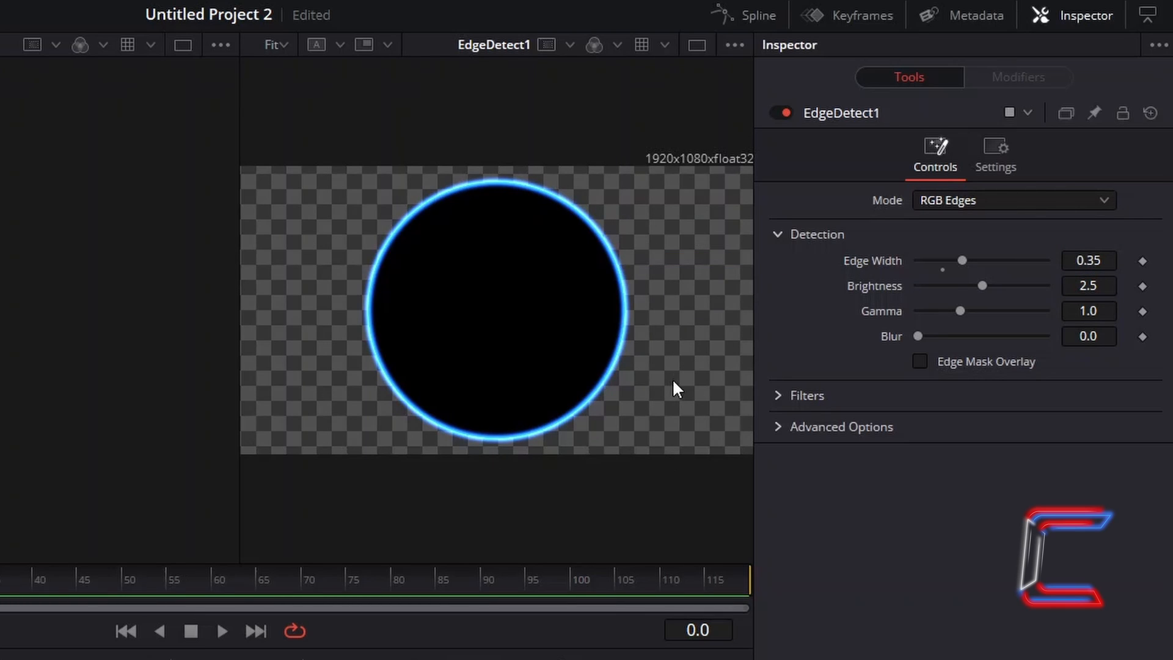
mouse_move(825, 290)
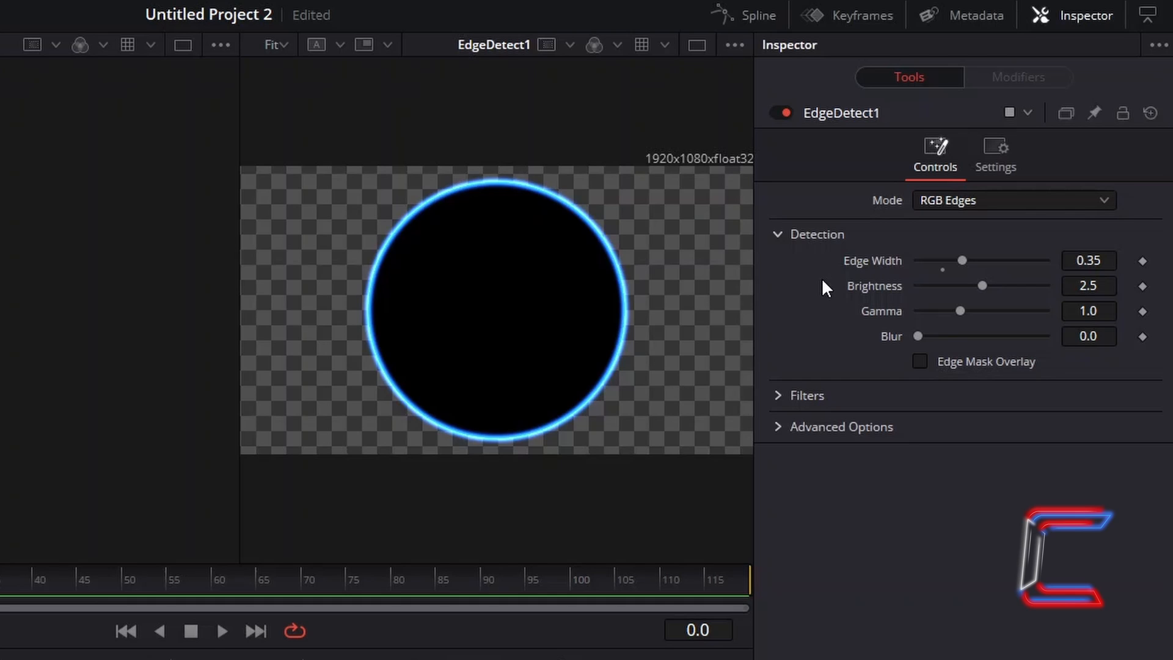
mouse_move(771, 342)
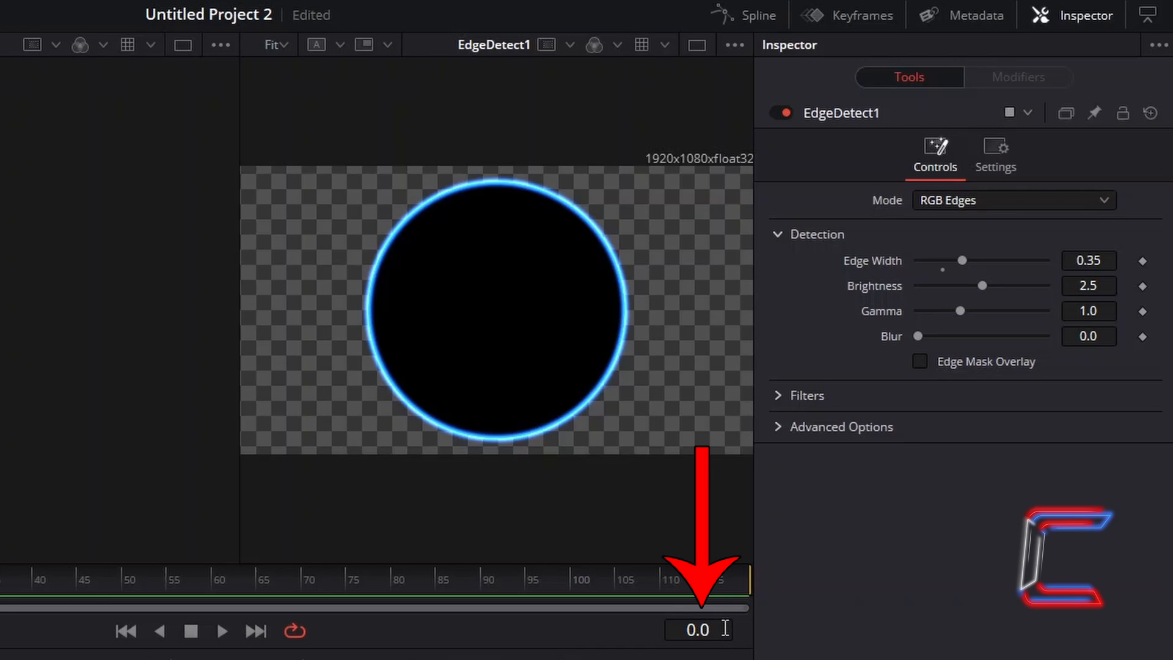
Step: Keyframe EdgeDetect1 Brightness 2.2 at frame 0, 3.5 at frame 19, 2.2 at frame 39
click(1089, 286)
text(2.2)
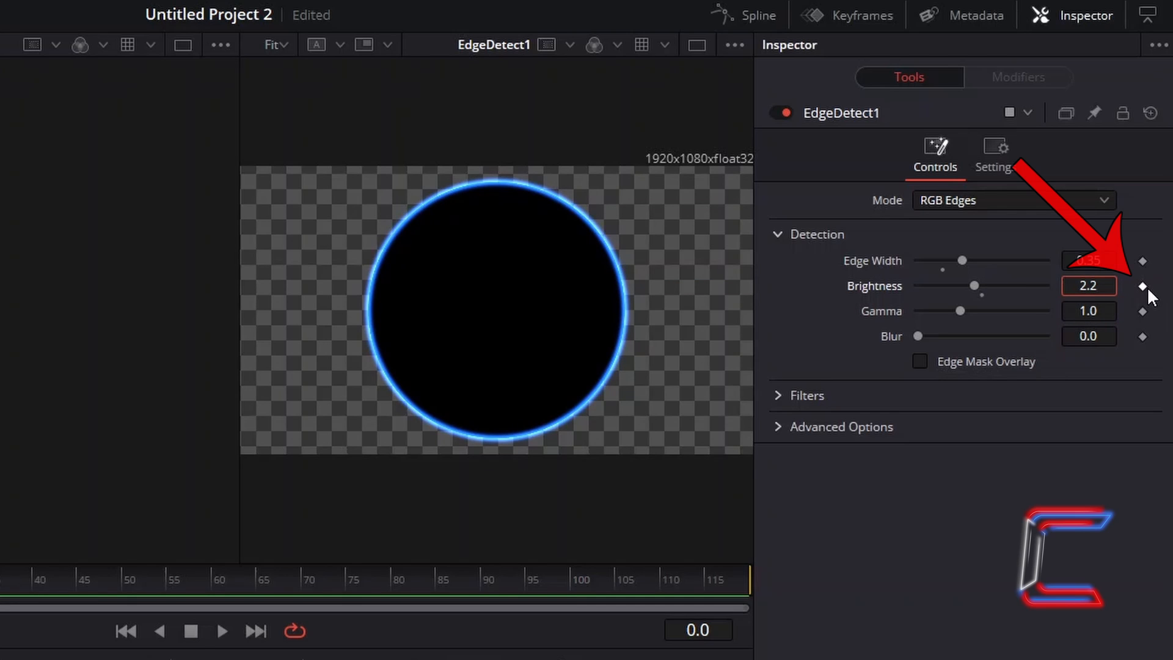
click(1089, 286)
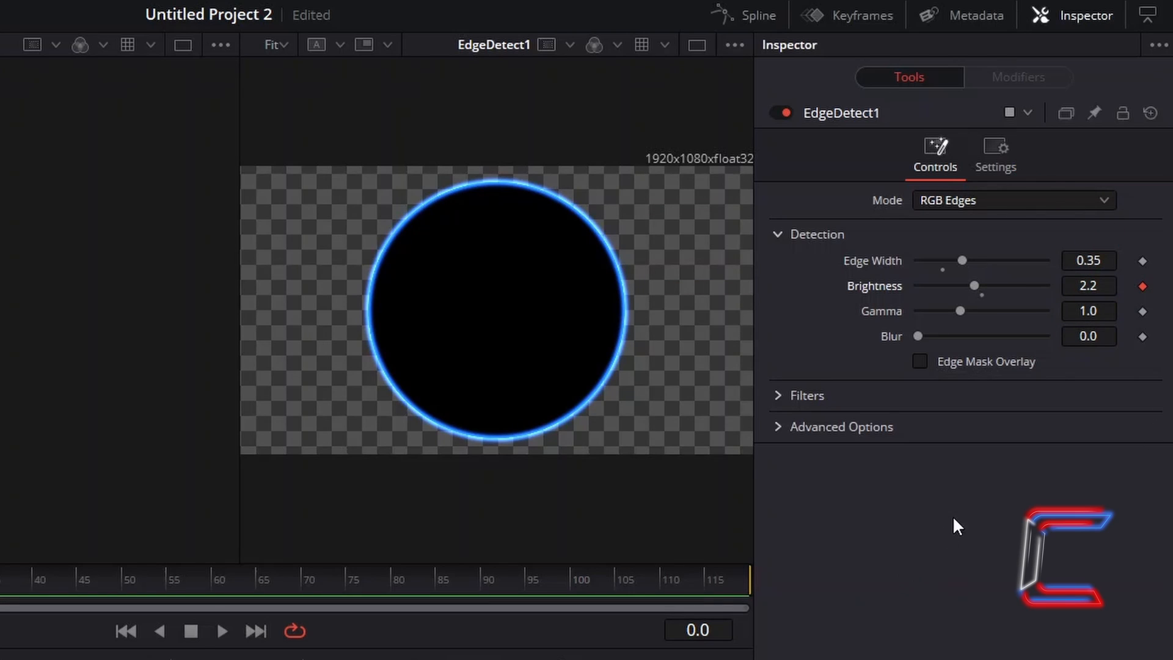
mouse_move(739, 651)
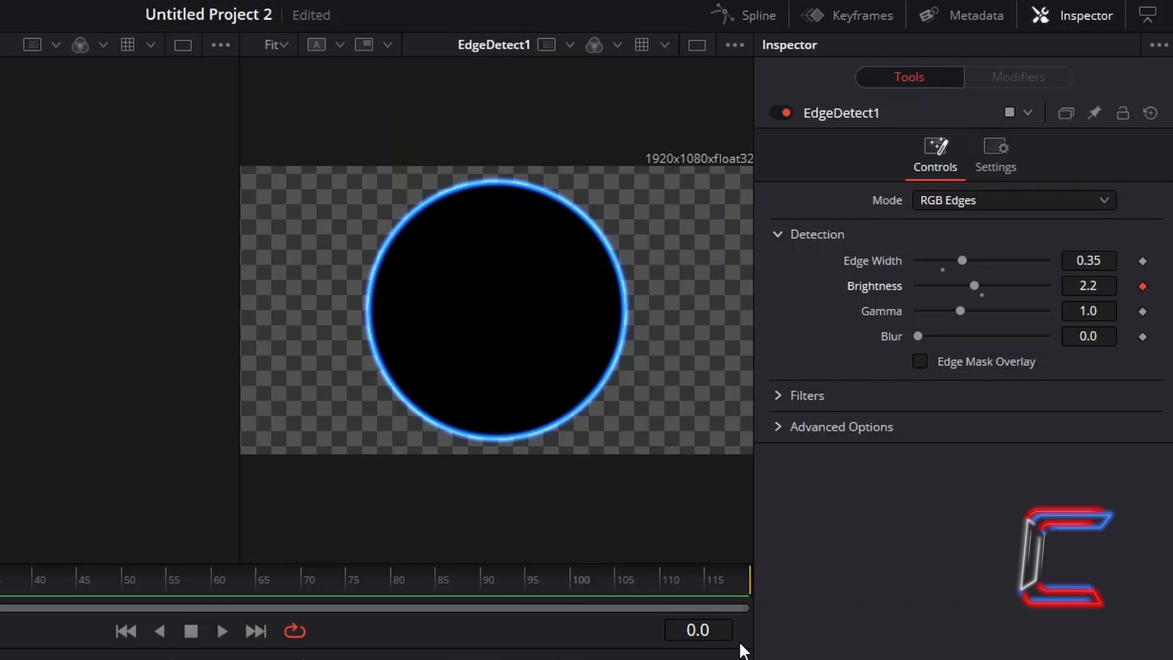
mouse_move(878, 566)
text(19)
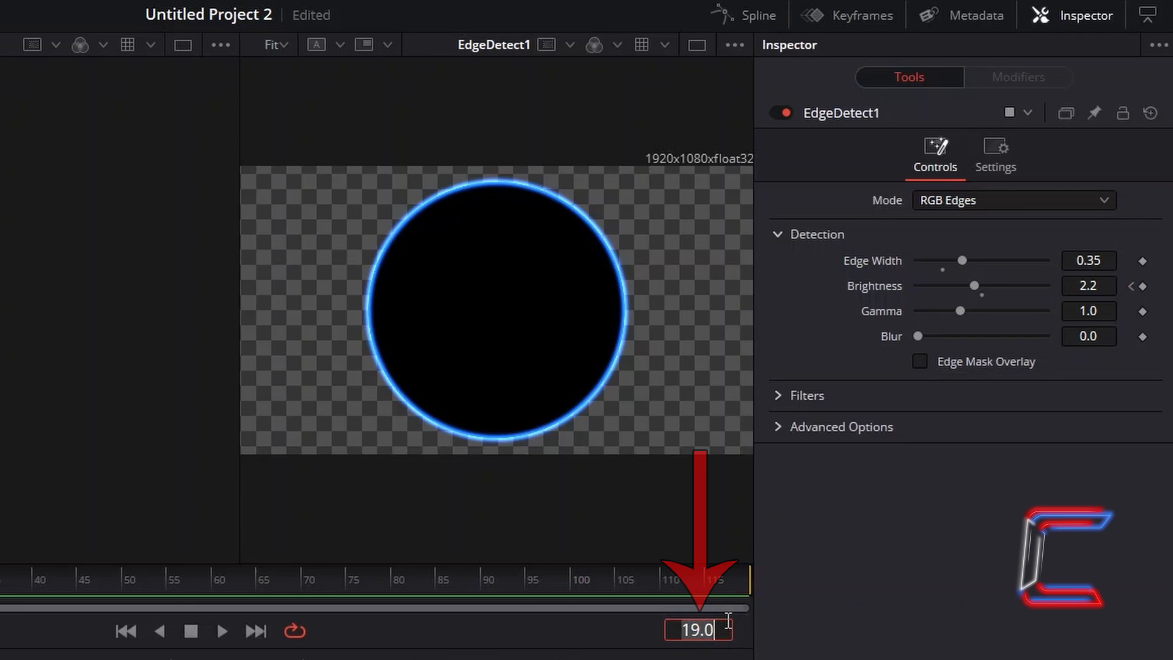
click(1088, 286)
text(3.5)
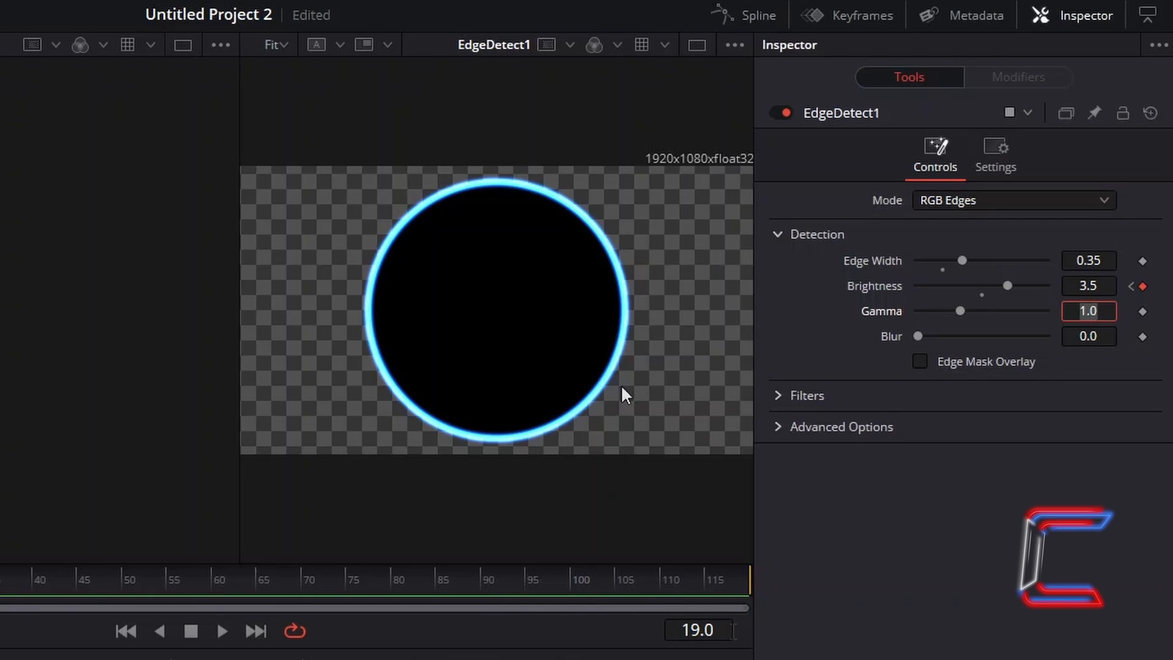
click(696, 630)
text(39)
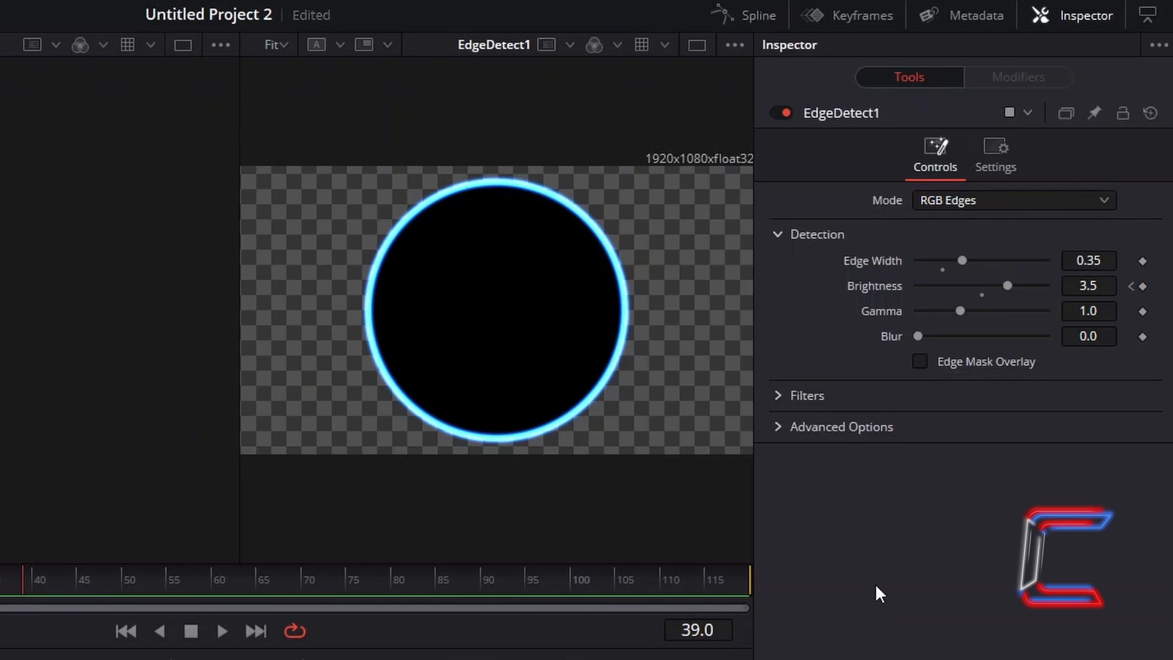
mouse_move(1050, 501)
text(2.2)
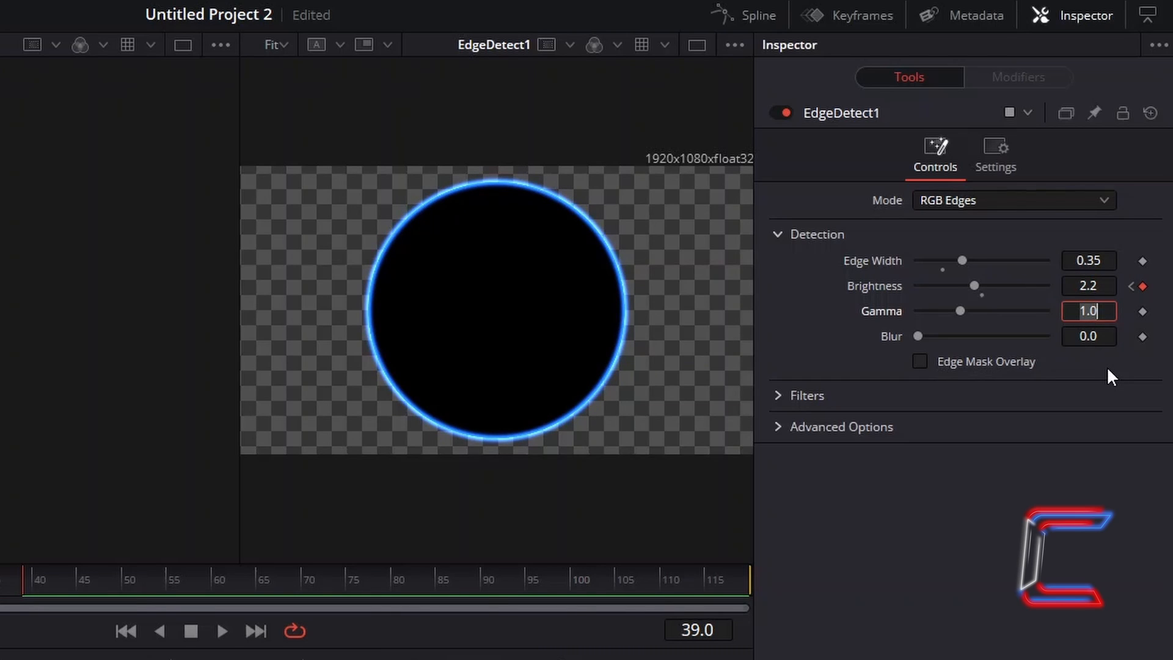
mouse_move(908, 398)
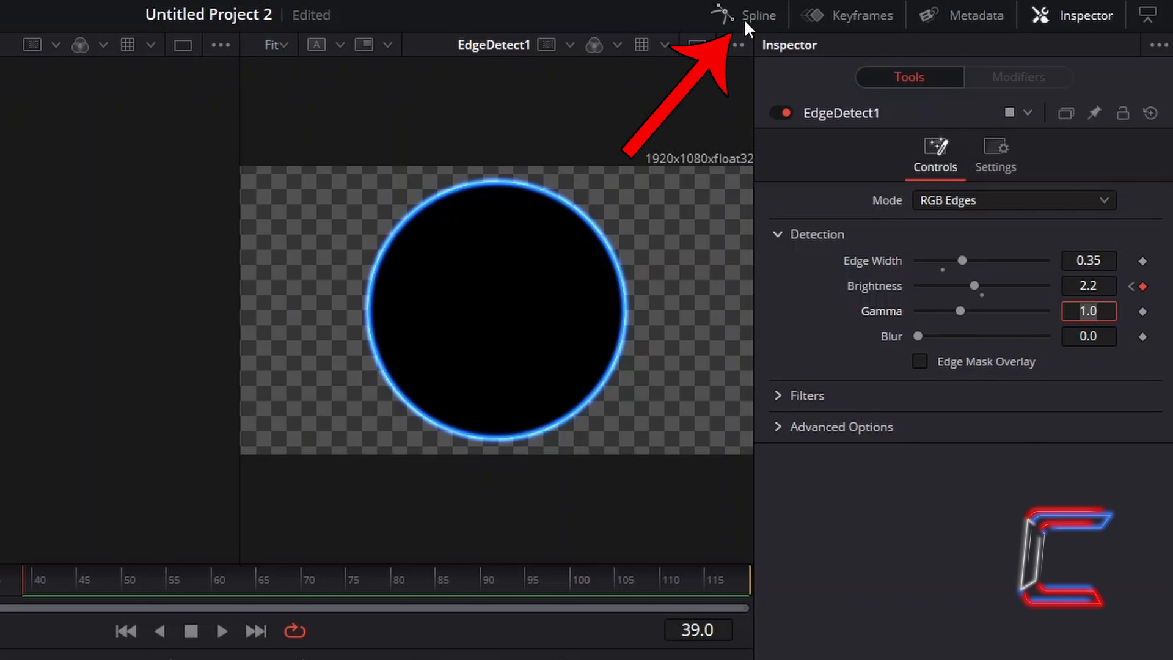
Step: In the Spline editor, set the EdgeDetect1 Brightness curve to loop the pulse
click(759, 15)
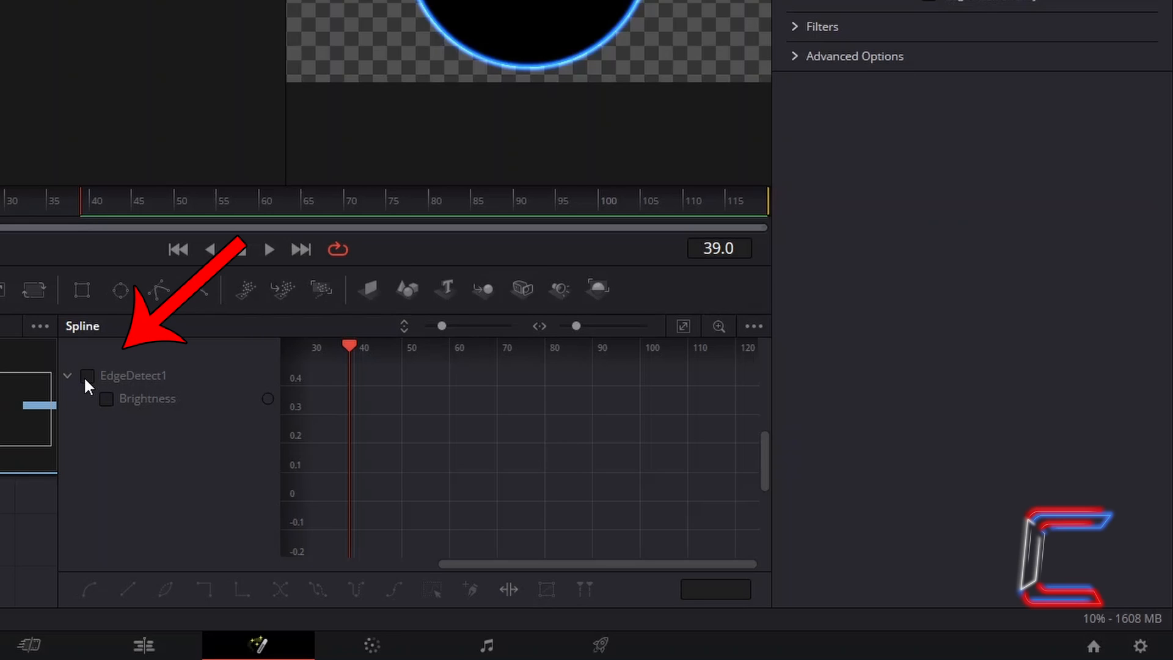
click(86, 375)
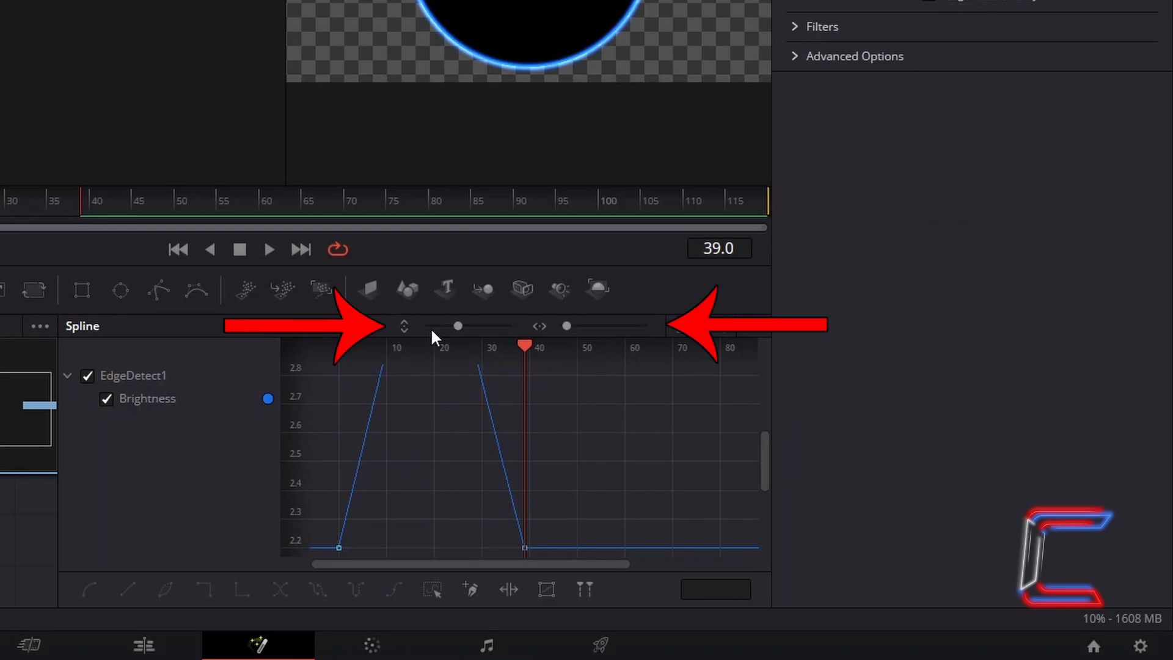
mouse_move(404, 325)
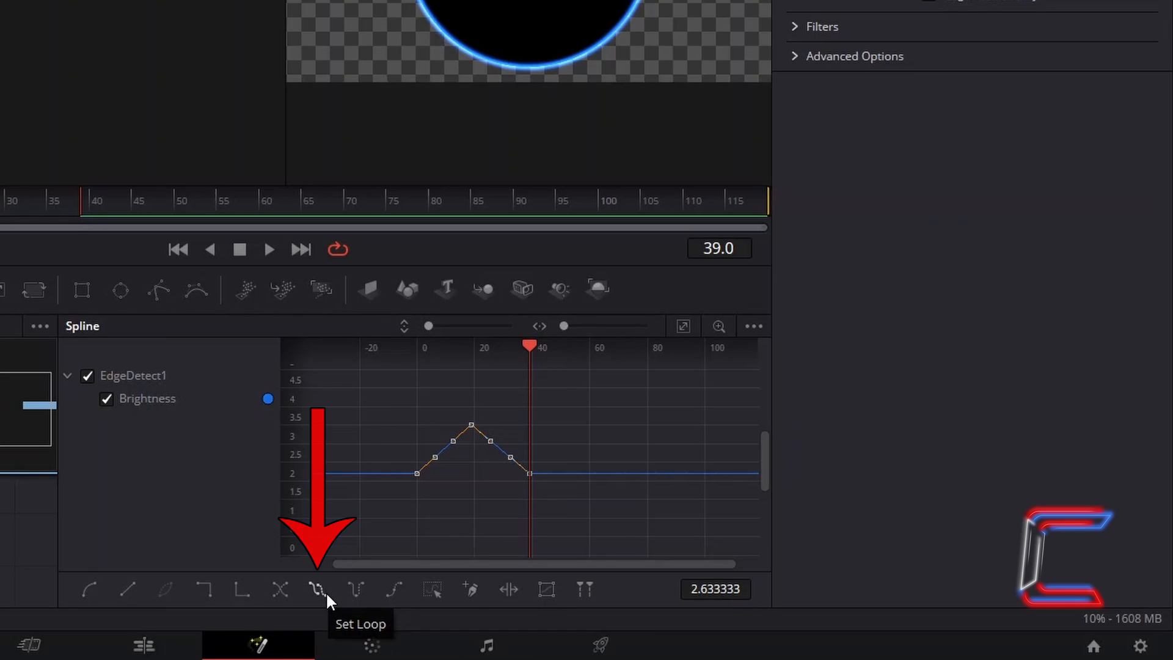
click(318, 590)
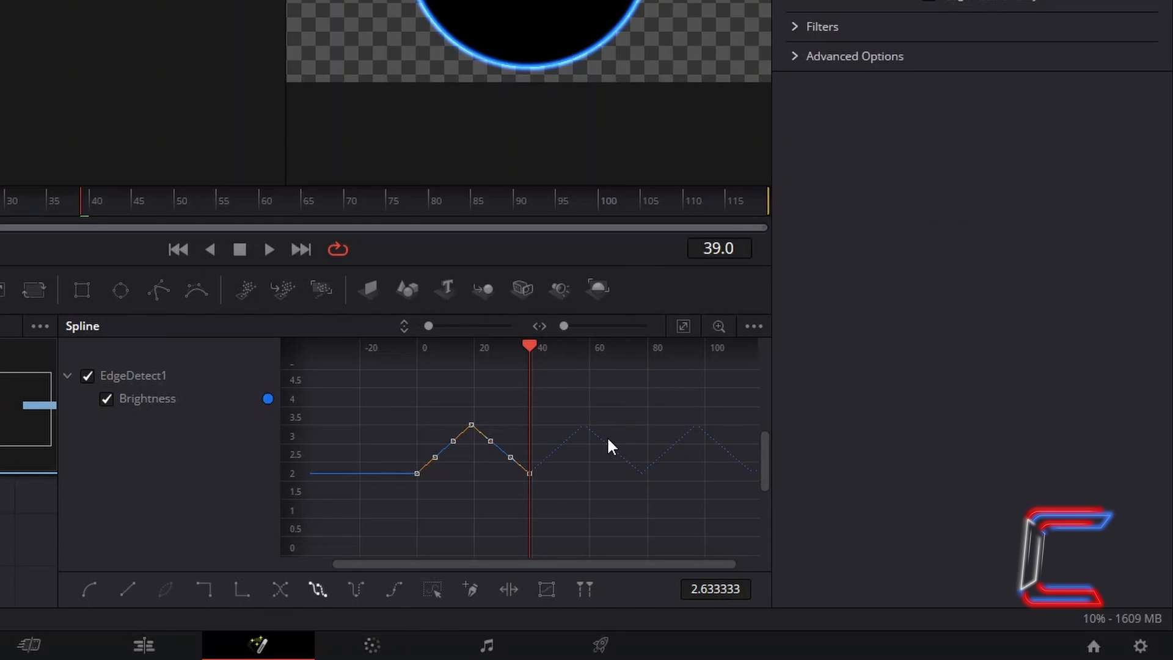
Step: Close the Spline panel and set EdgeDetect1 Gamma to 2.0
click(1086, 14)
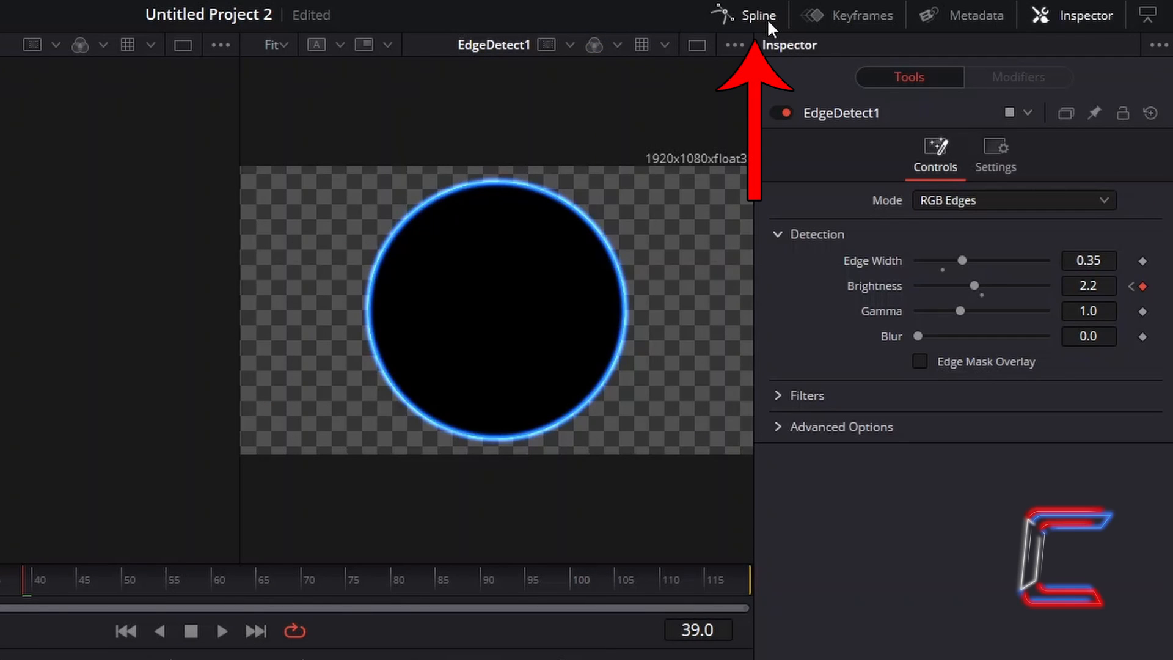
click(1089, 311)
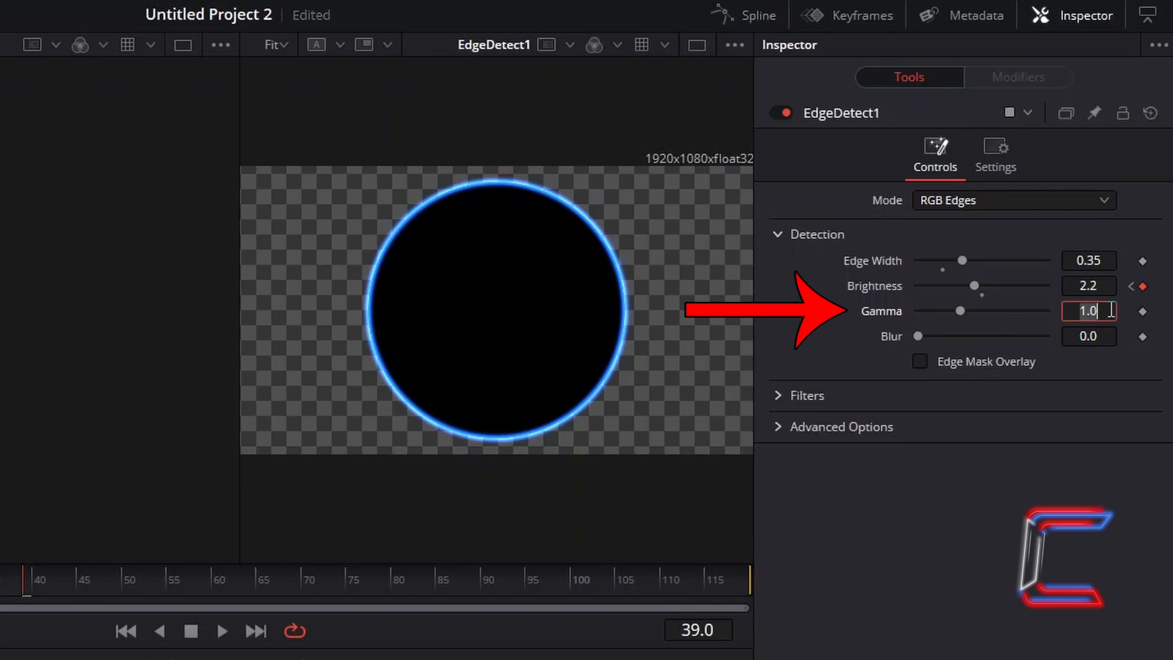
text(2.0)
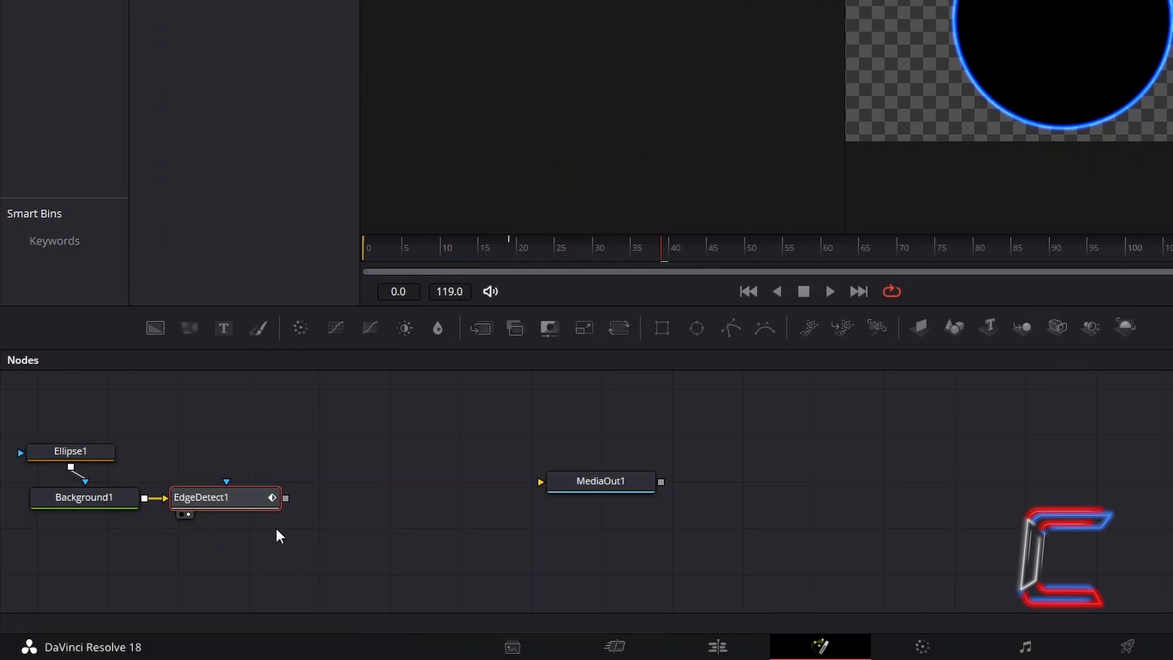
mouse_move(291, 549)
text(Merge)
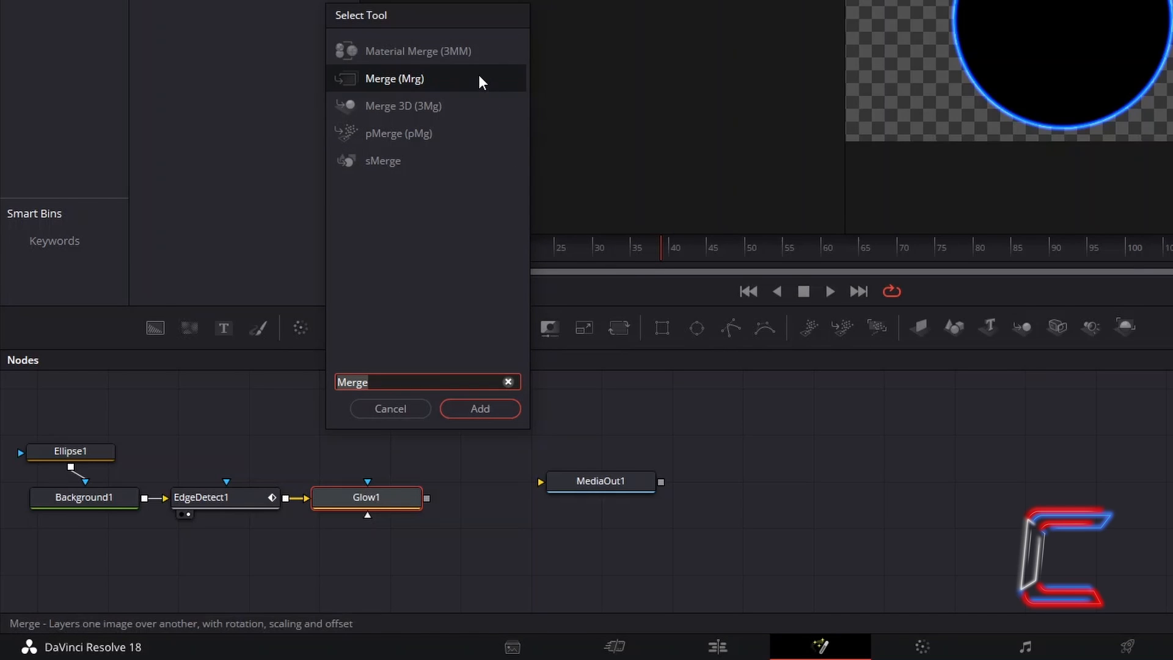
Step: Add a Merge1 node with Glow1 feeding its background
click(479, 408)
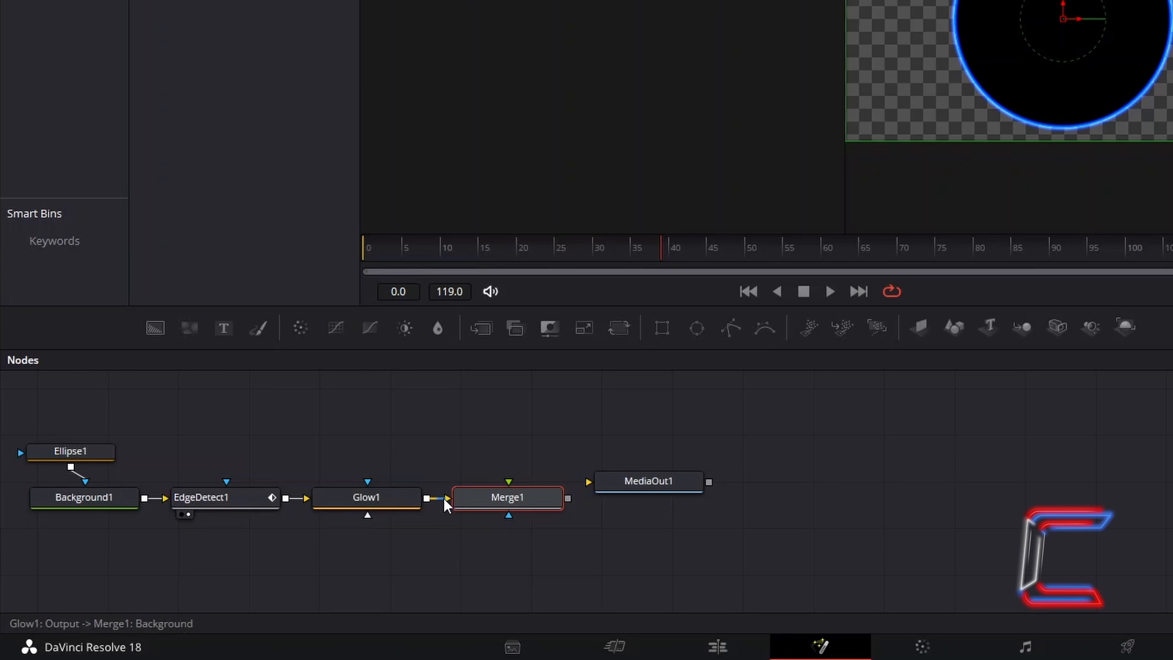
mouse_move(444, 501)
text(Text+)
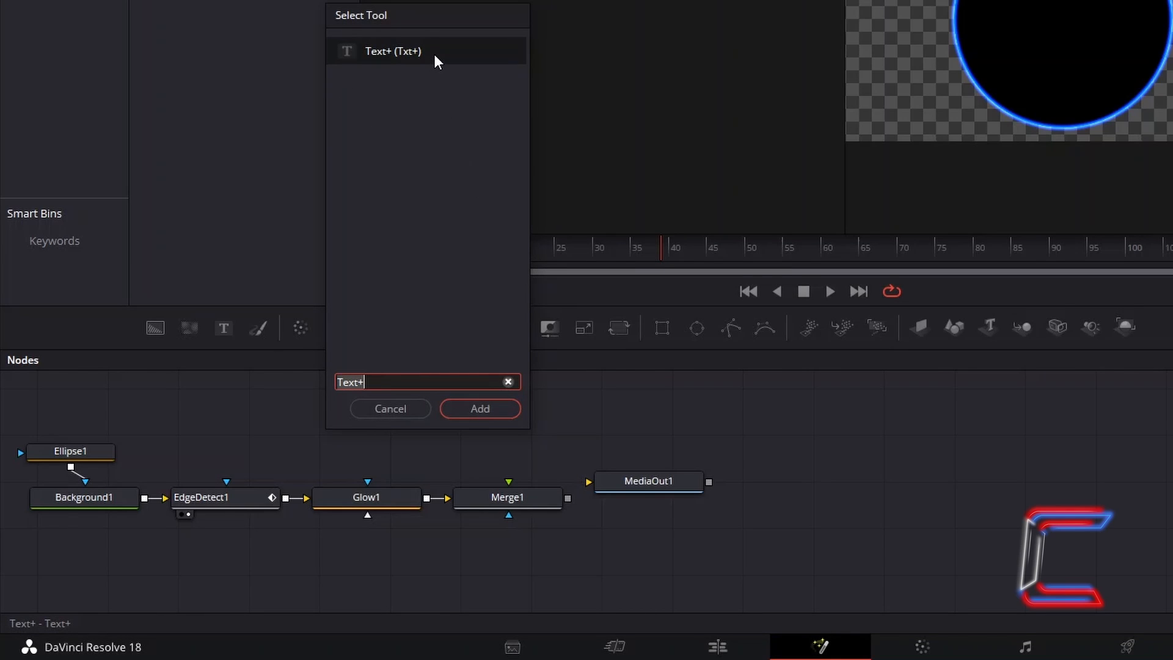
Step: Add a Text+ node reading CONTI in Open Sans Extrabold Italic
click(479, 409)
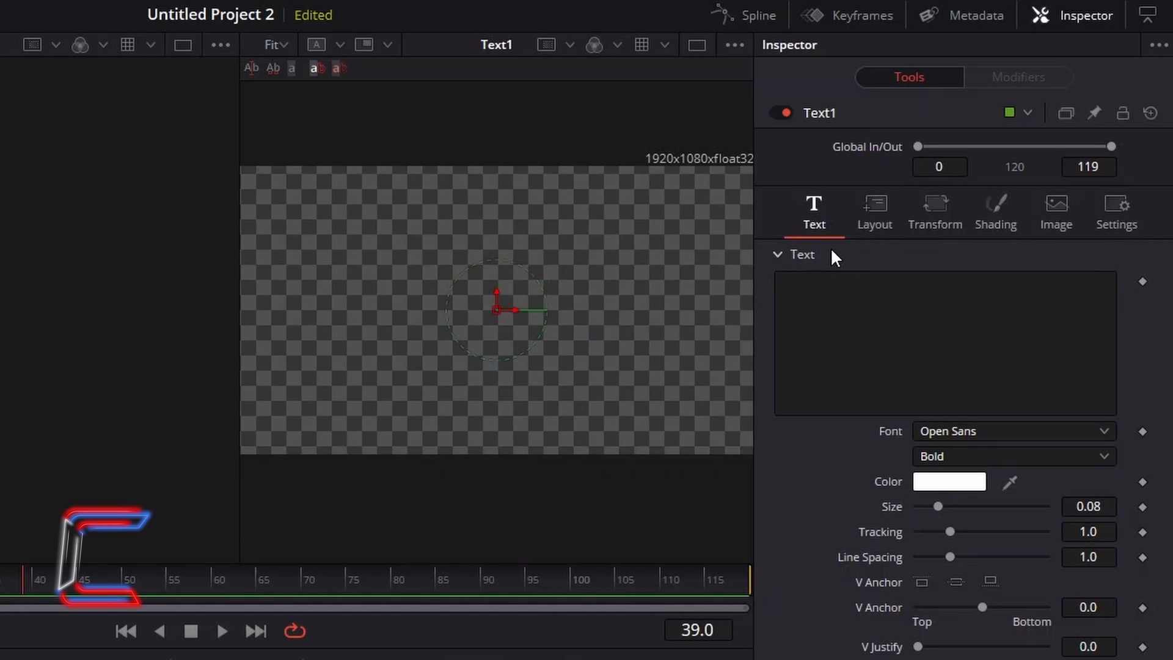
click(942, 342)
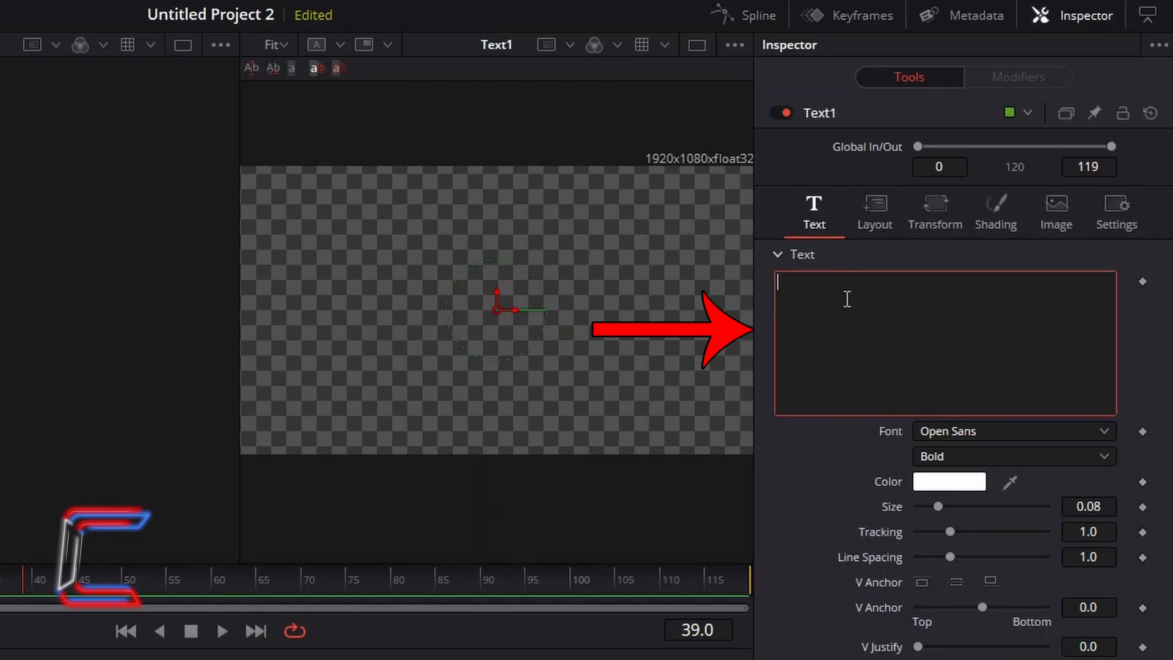
text(CONTI)
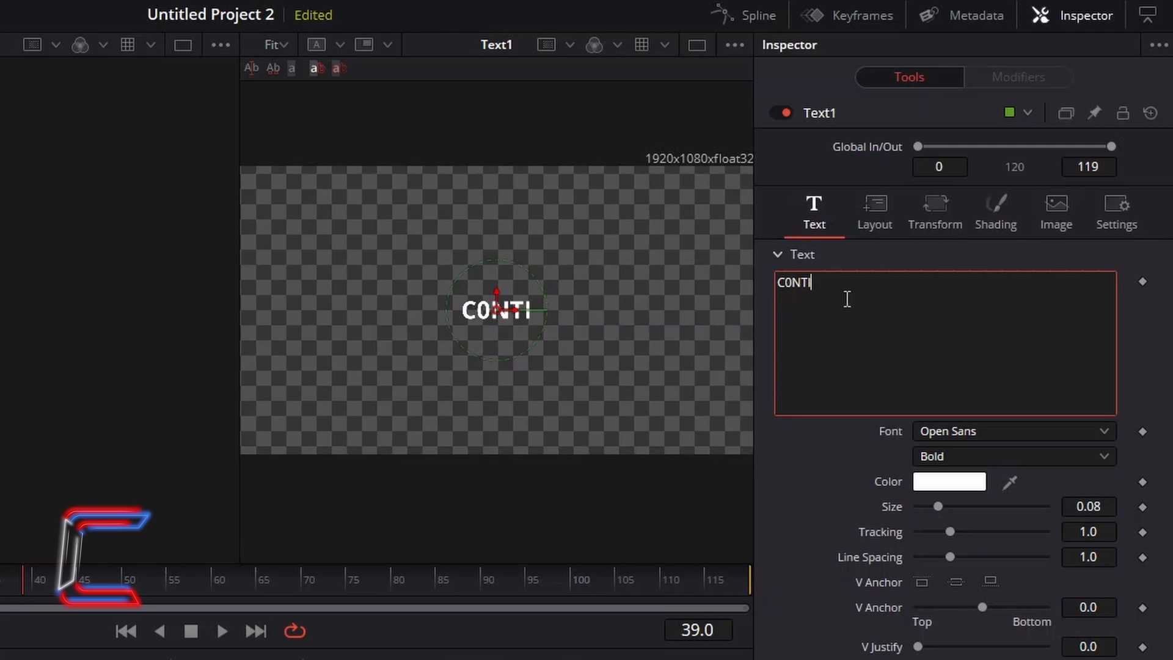
click(1015, 456)
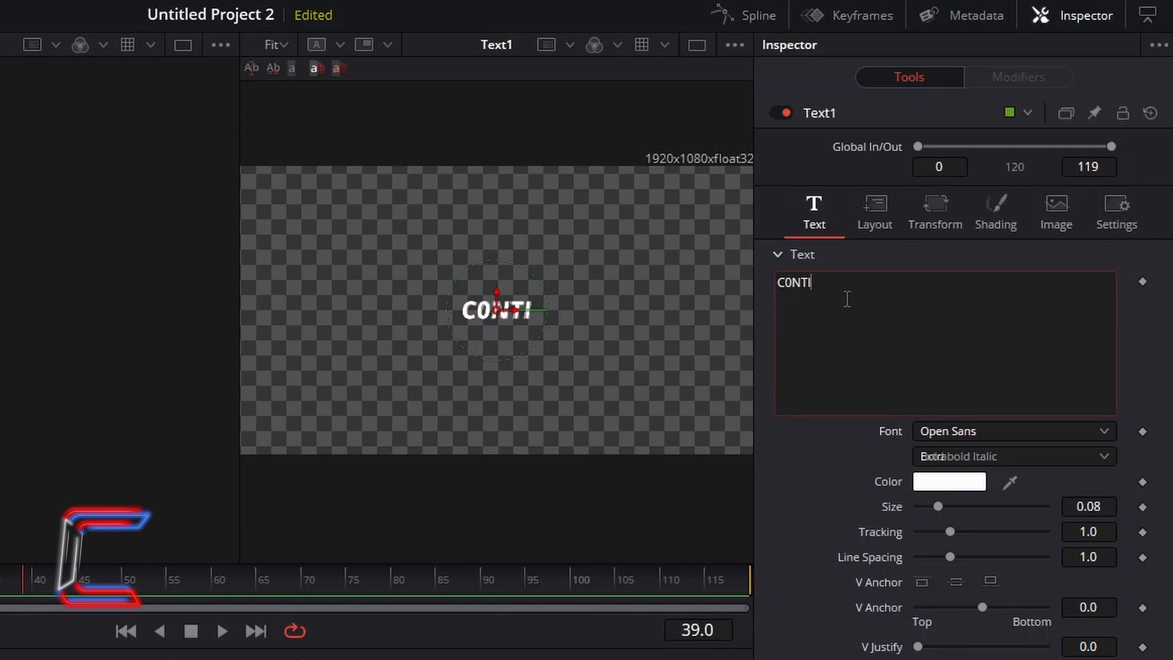
click(1089, 506)
text(0.3)
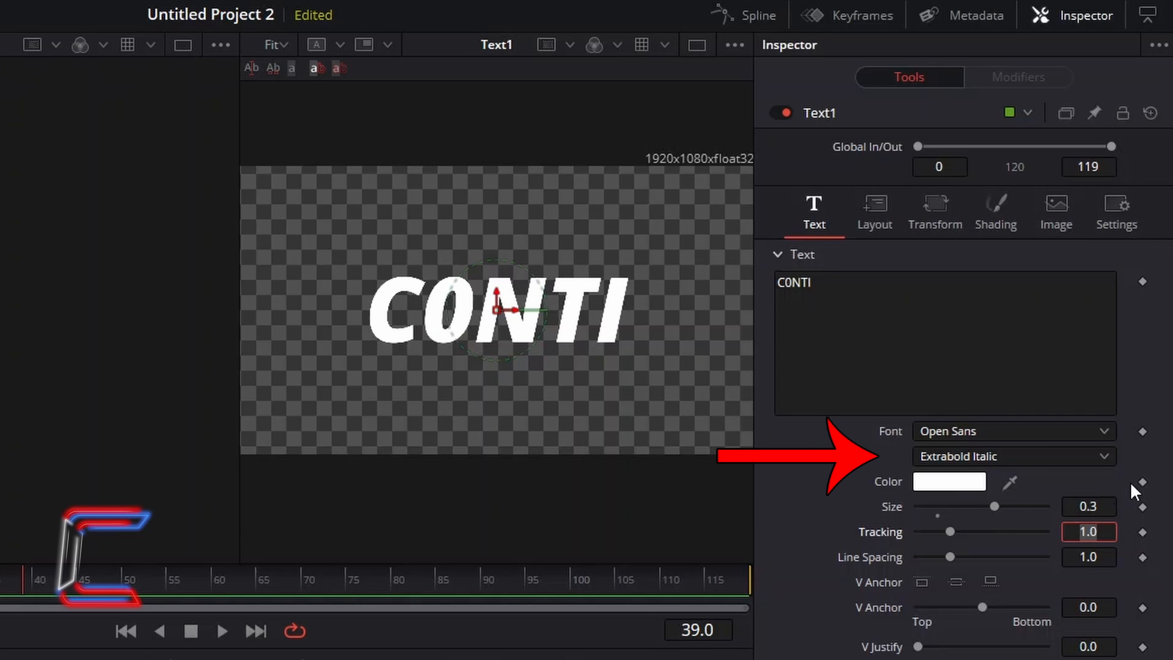
mouse_move(1086, 489)
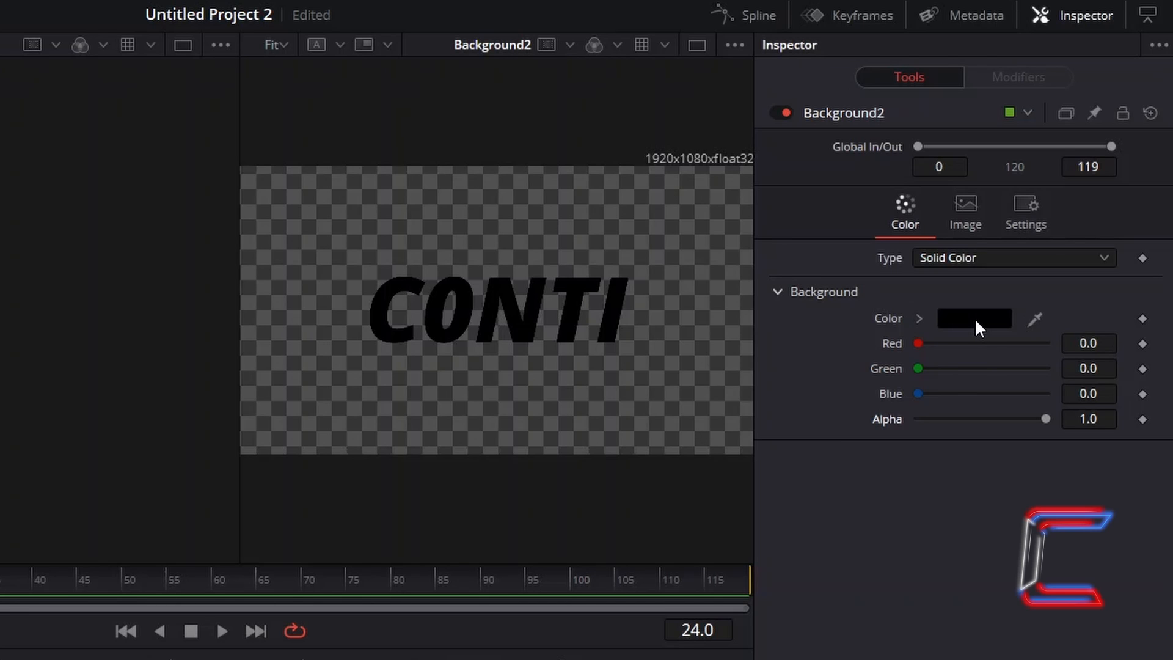
Step: Set Background2 to purple (R 0.694, G 0.396, B 1.0) to colour the CONTI text
click(975, 318)
text(#b165ff)
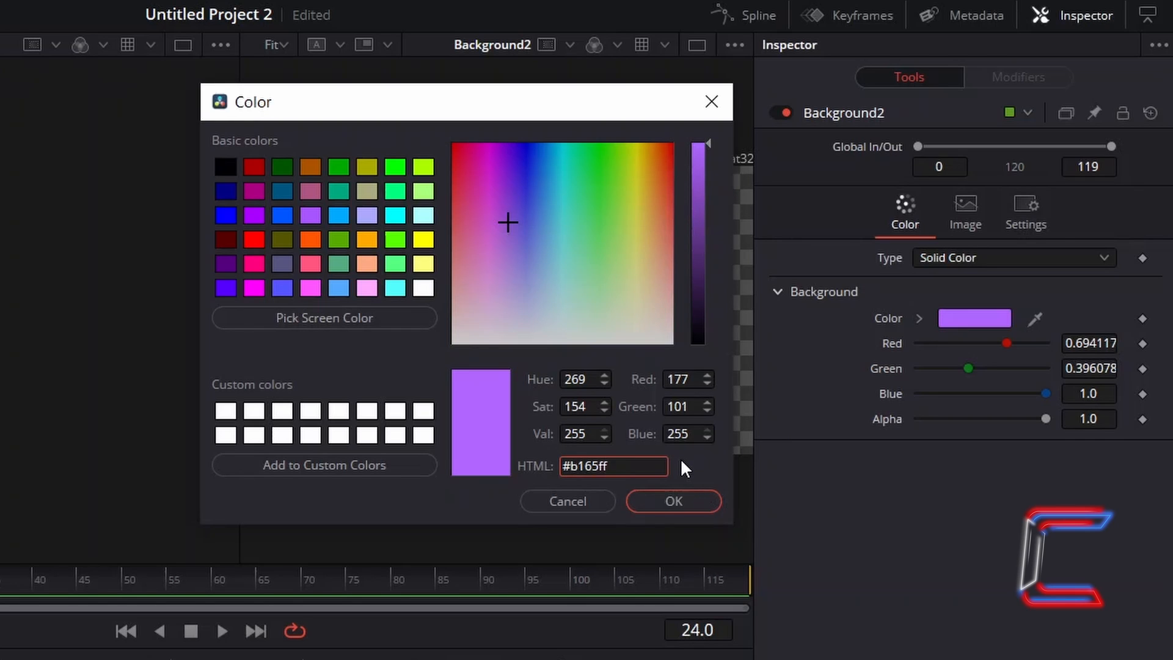
mouse_move(758, 512)
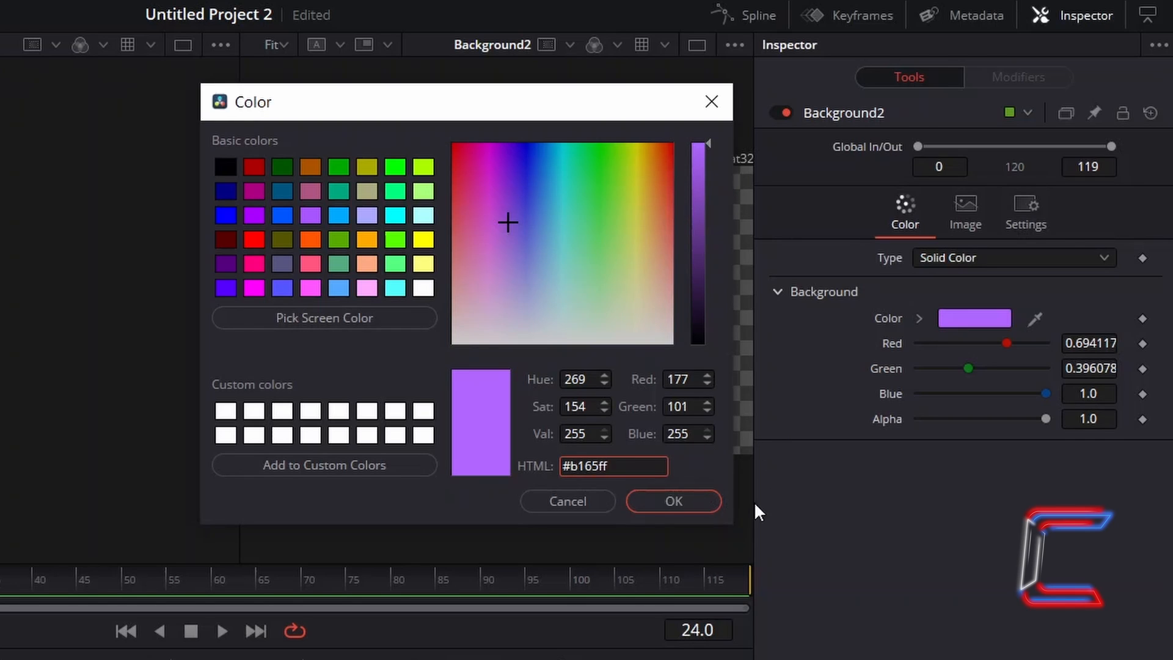
click(672, 501)
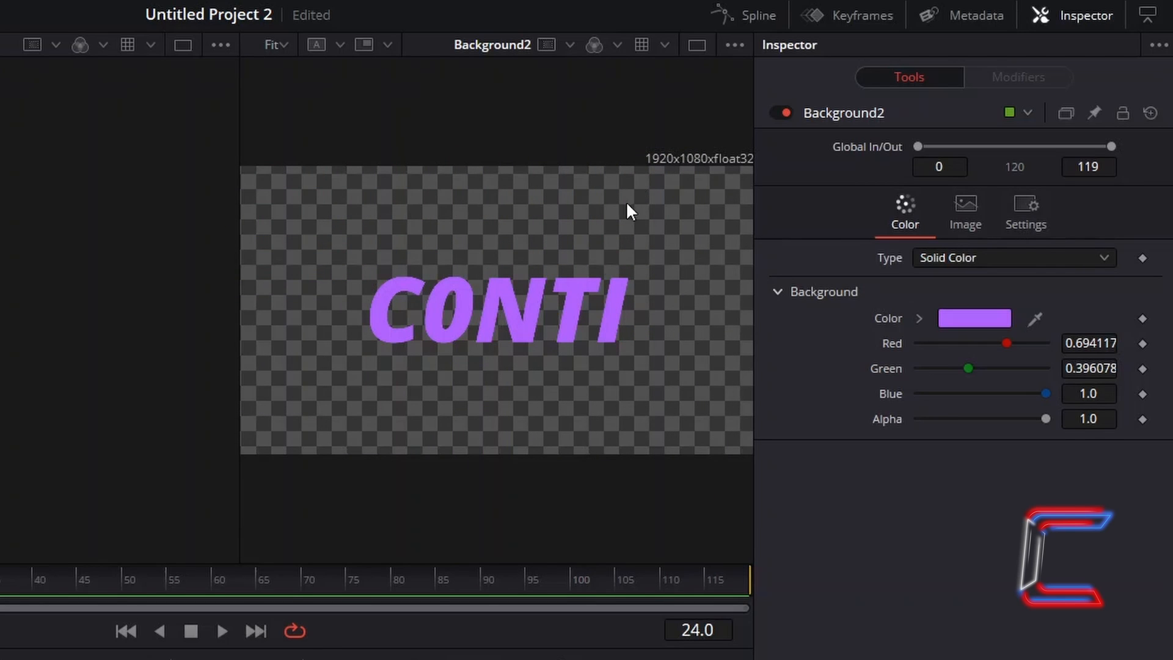
mouse_move(726, 473)
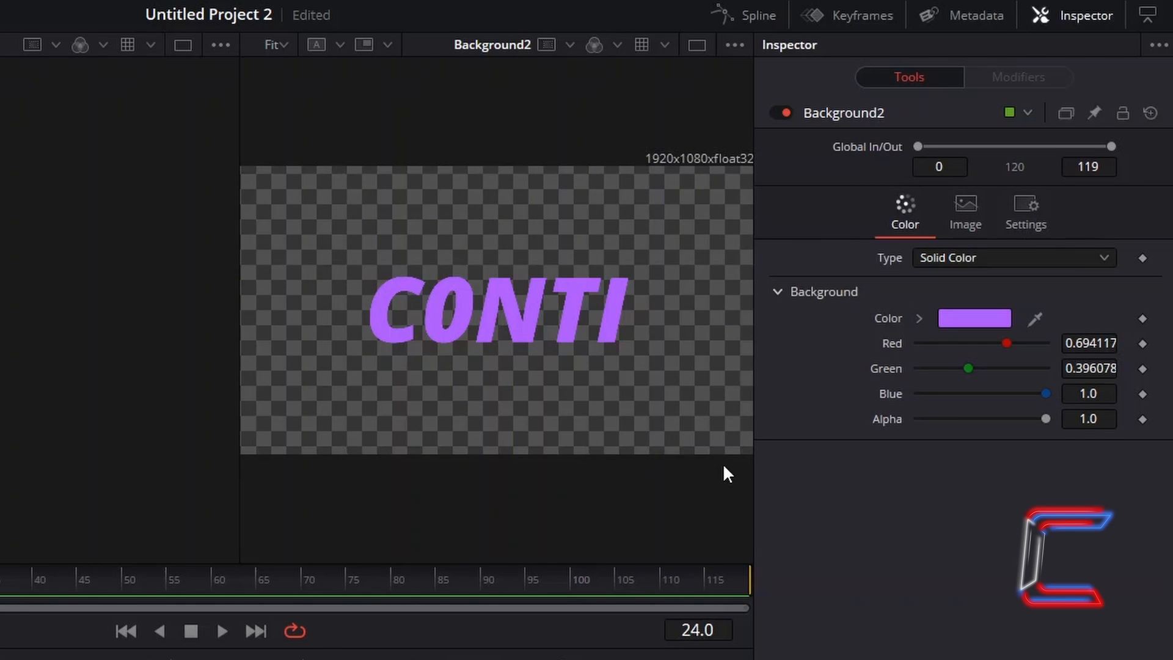
drag(1047, 418, 916, 418)
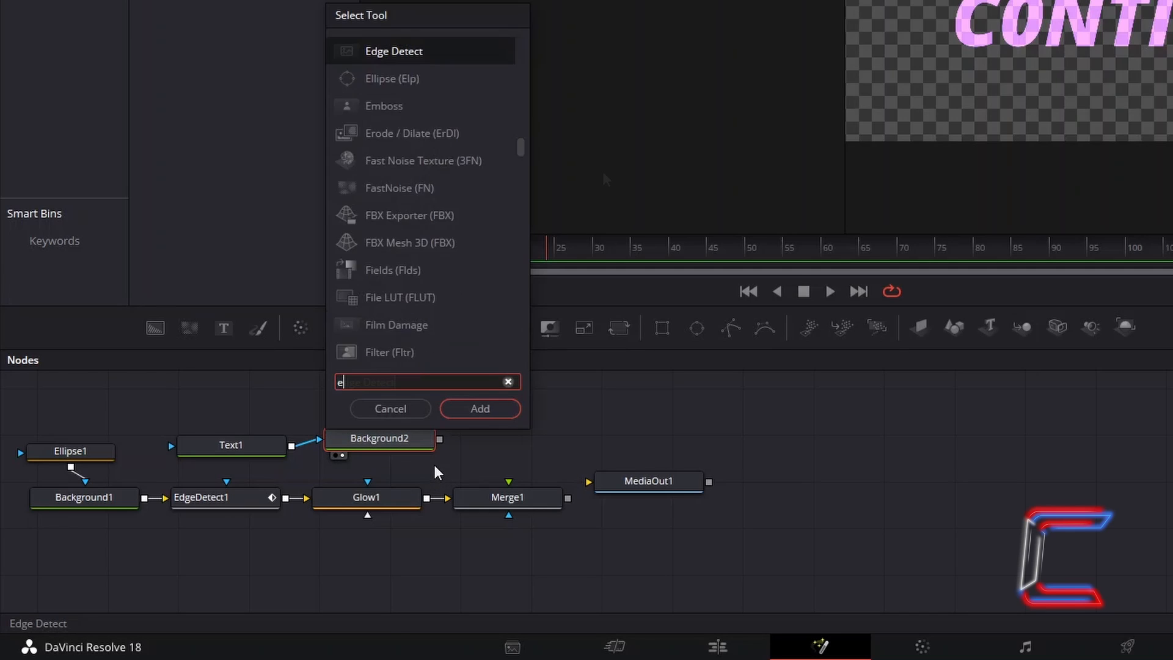
Step: Add an Edge Detect node after Background2 with edge width 0.32, brightness 3.0, gamma 2.0
text(Edge Detect)
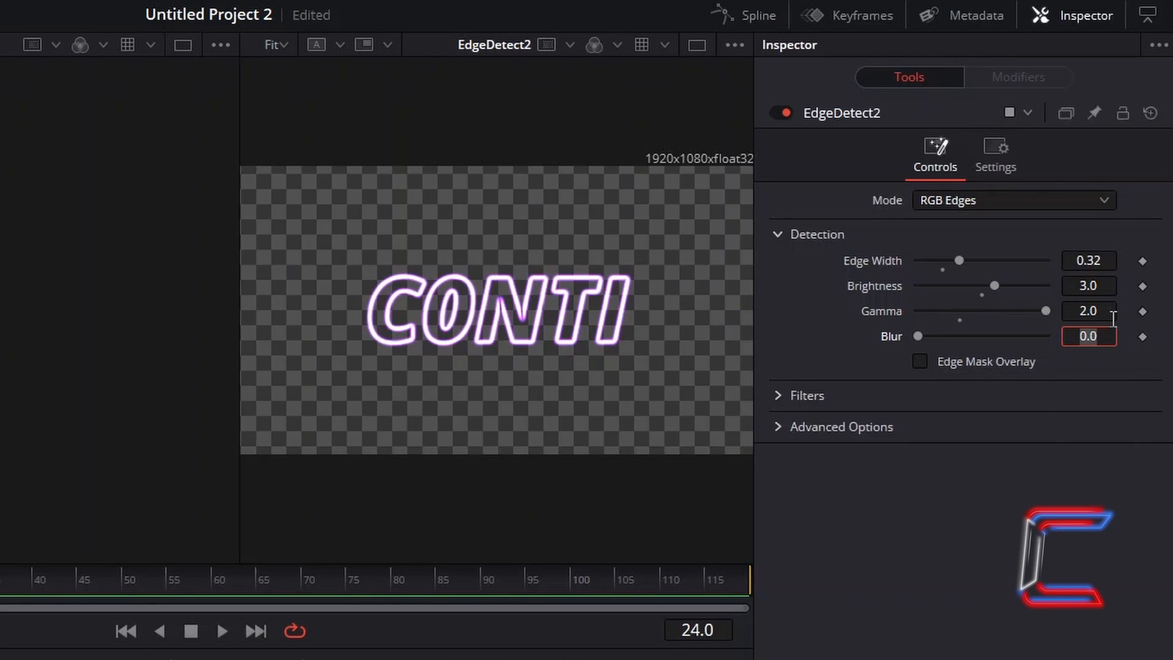
mouse_move(928, 524)
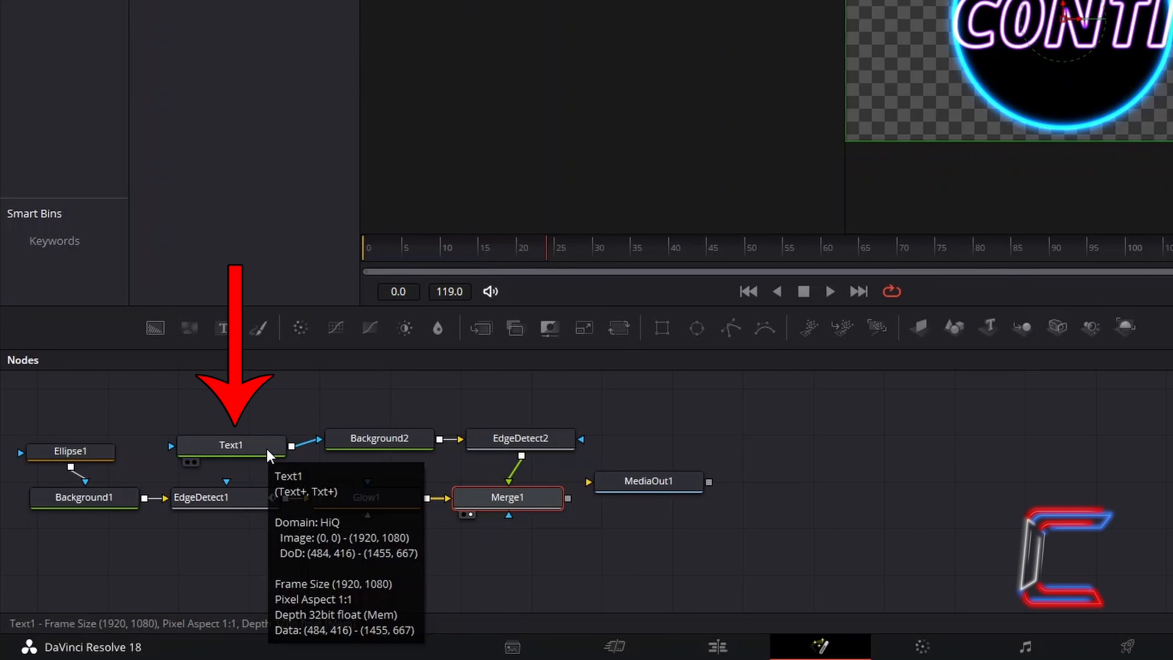
Step: Raise the Text1 size to about 0.22 and fine-tune its horizontal Center in Layout
double_click(231, 445)
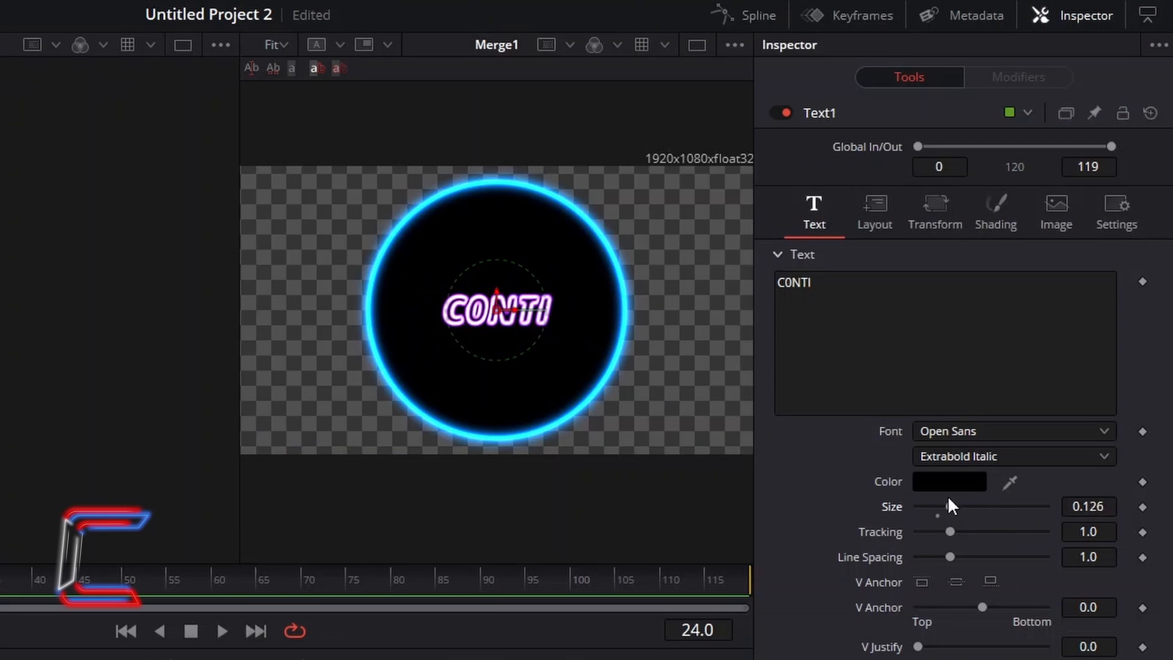
drag(938, 515, 974, 506)
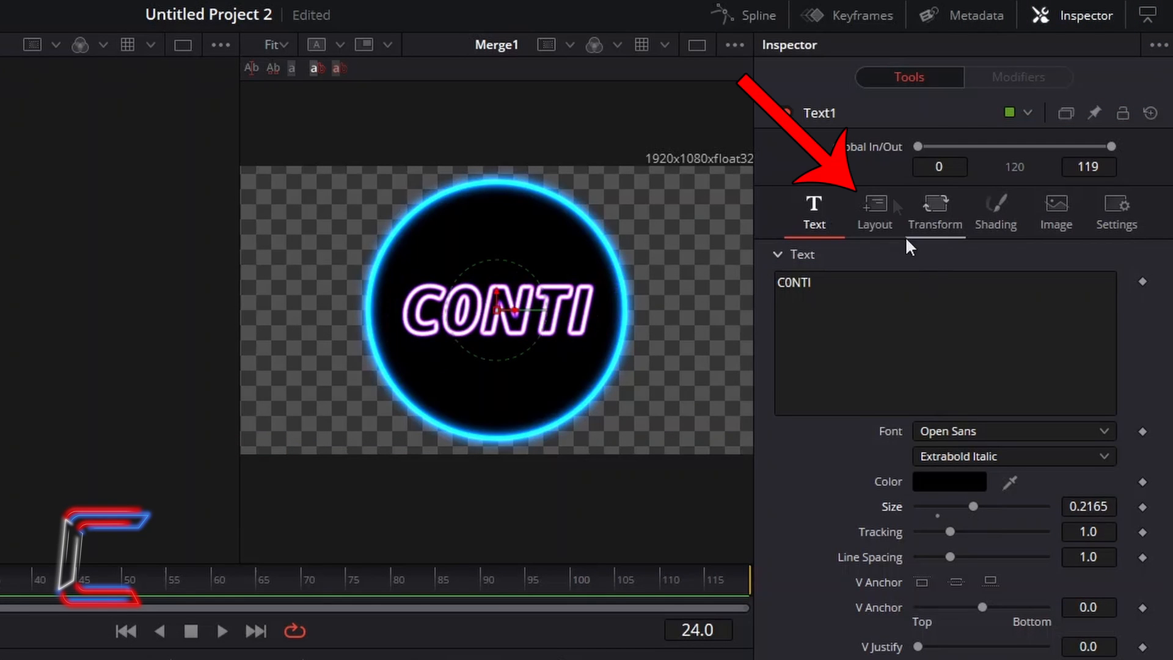
click(874, 213)
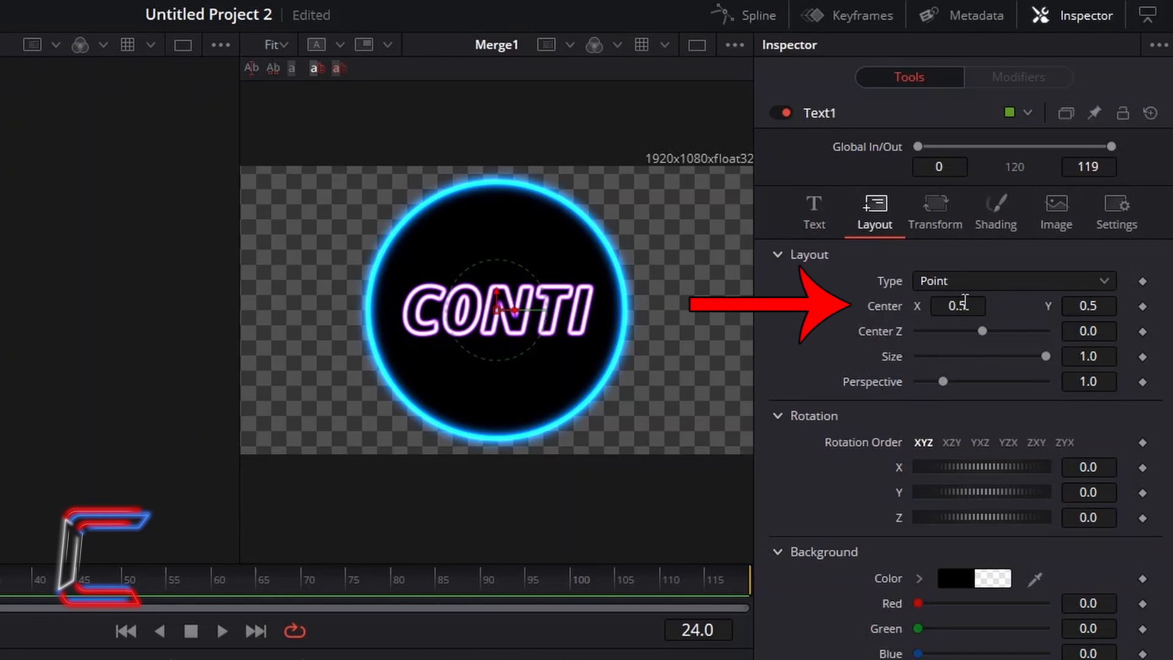
drag(494, 311, 511, 307)
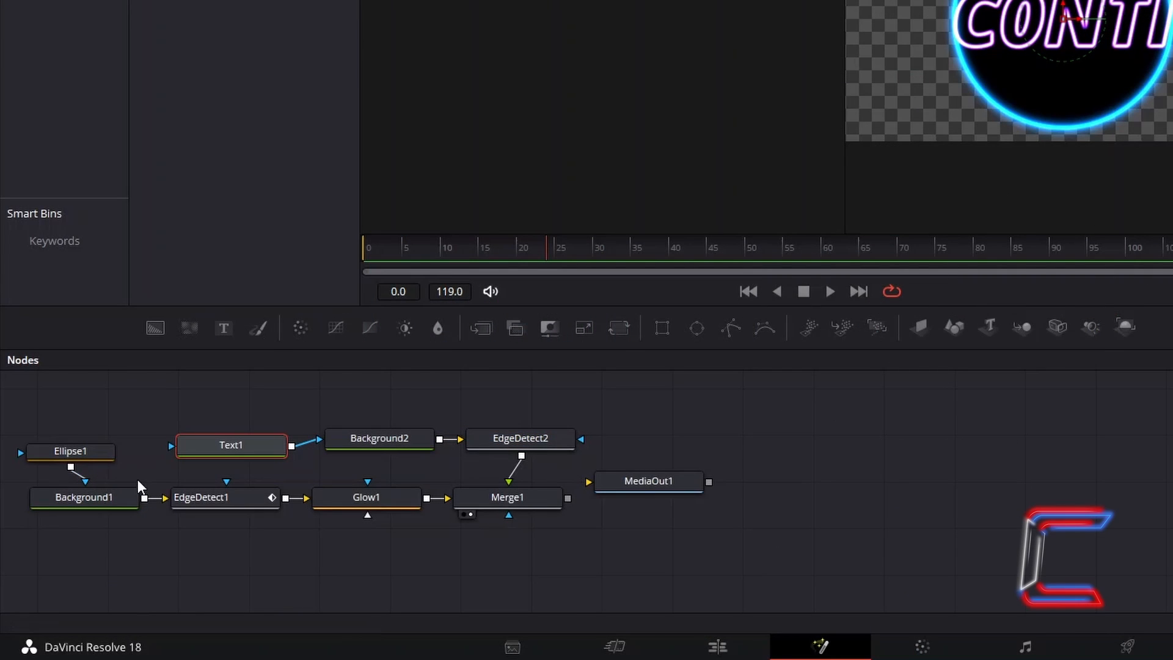
mouse_move(592, 388)
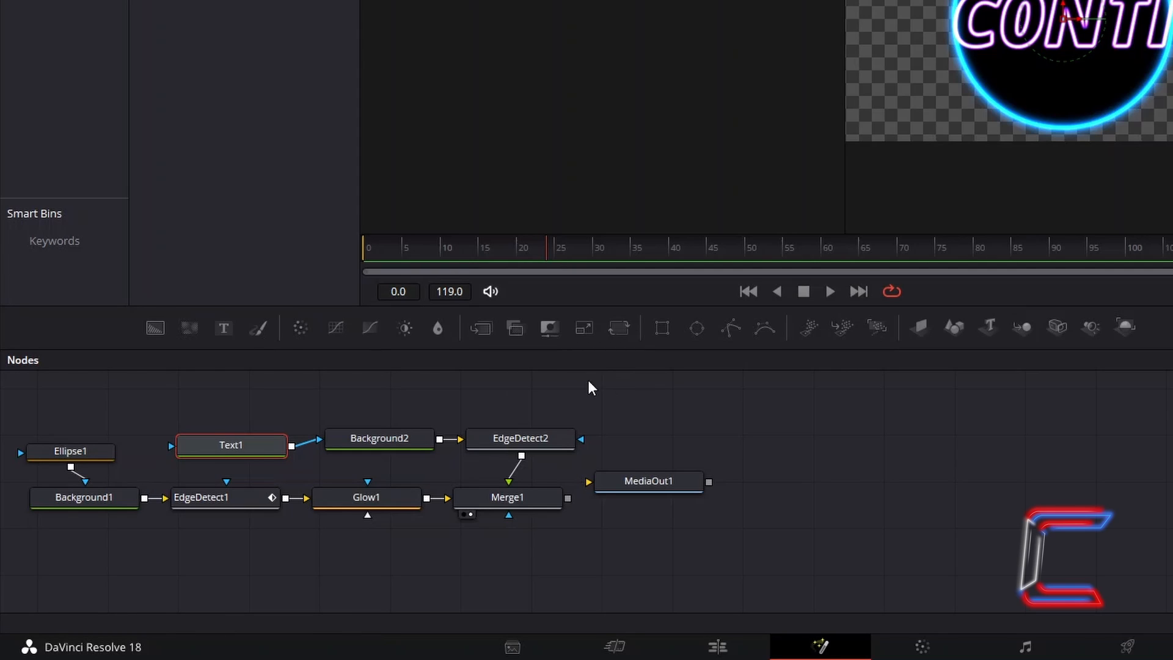
mouse_move(625, 433)
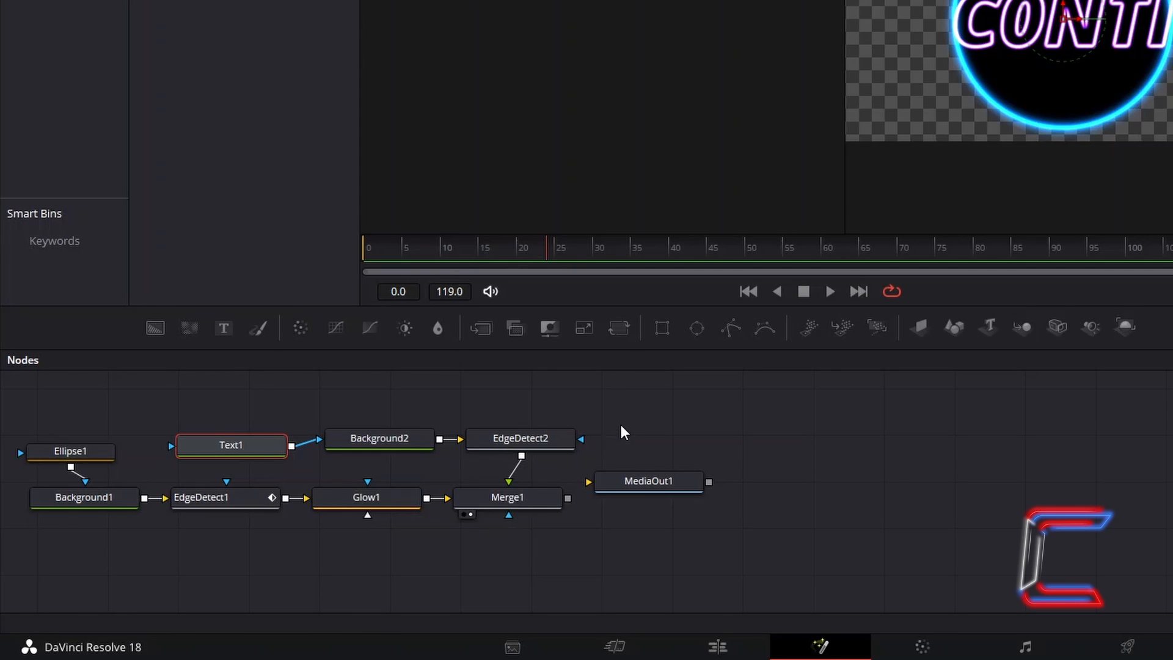
mouse_move(660, 328)
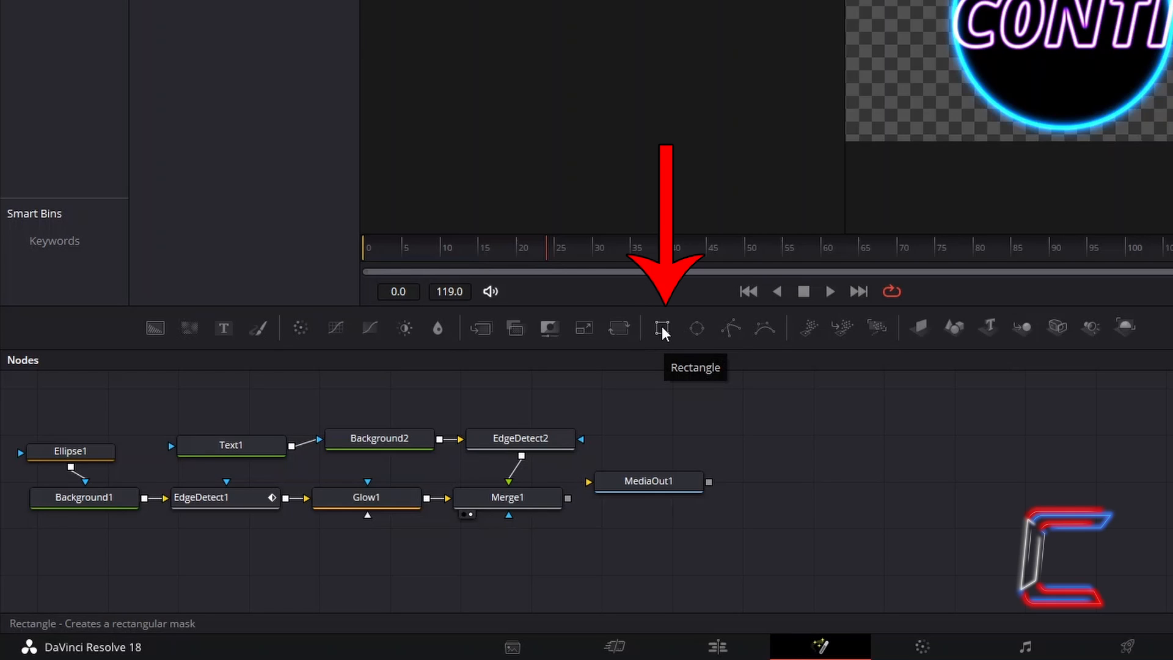
Step: Add a Rectangle1 mask on Ellipse1 with Width 0.6, forming a badge shape around CONTI
click(661, 327)
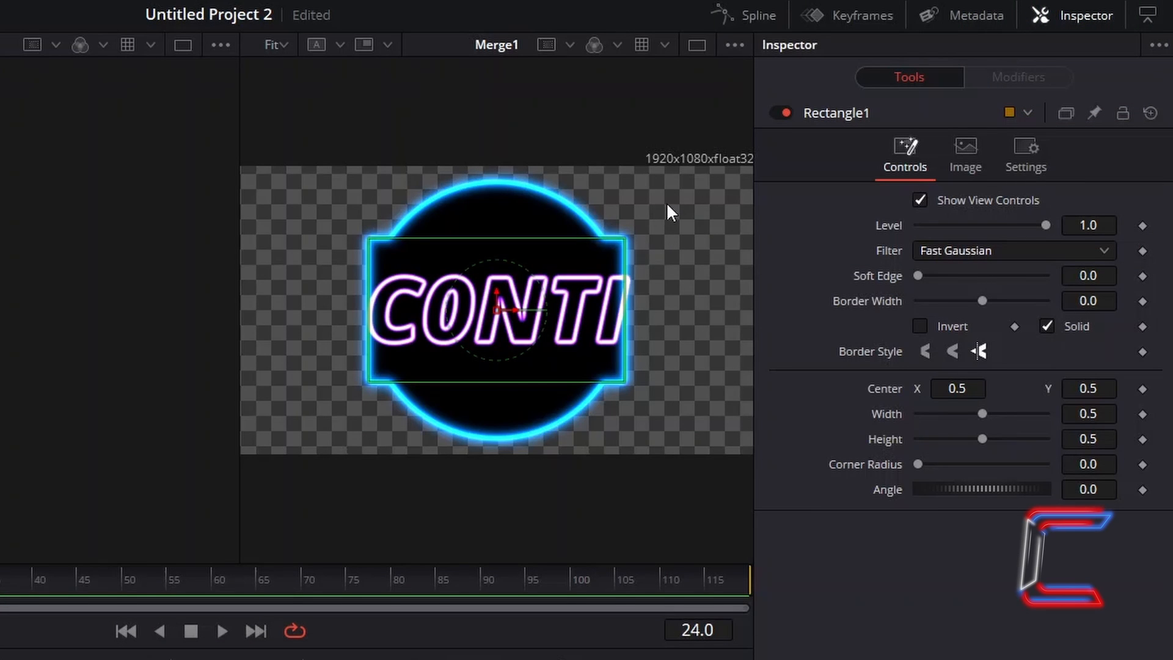
mouse_move(722, 288)
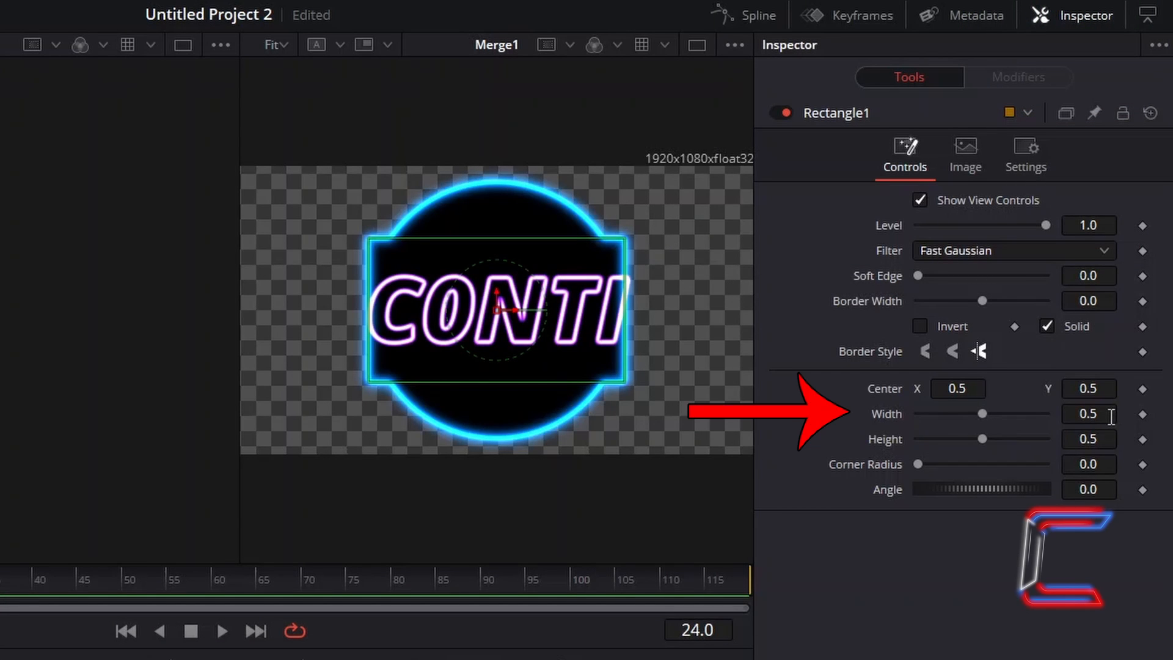
click(1089, 414)
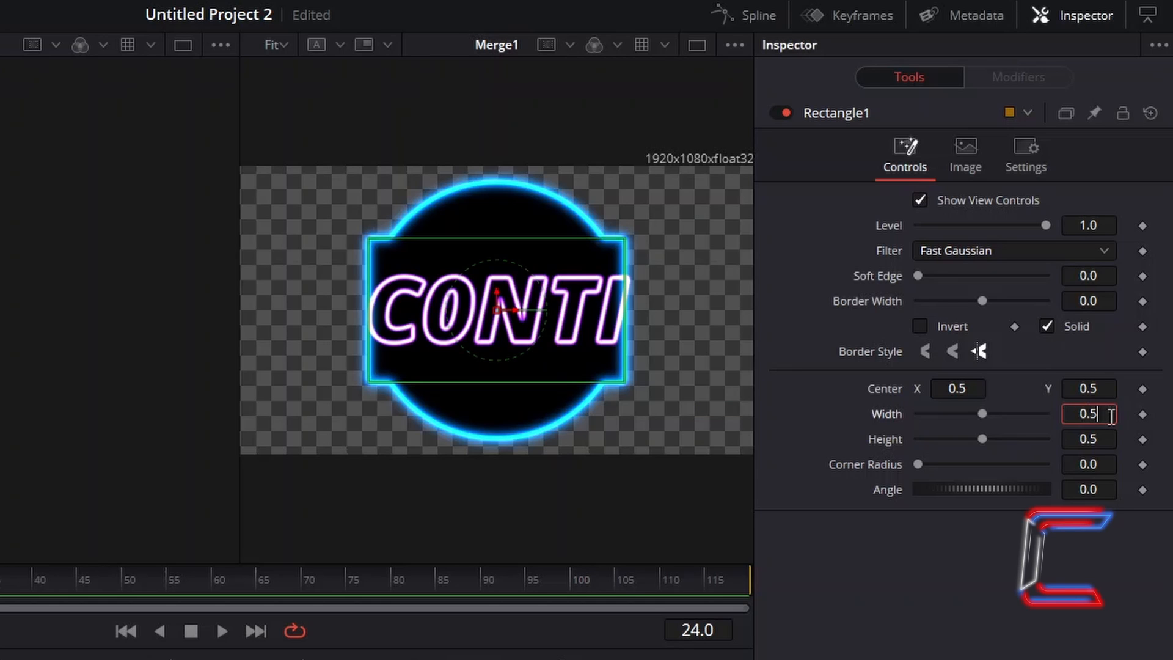
text(0.6)
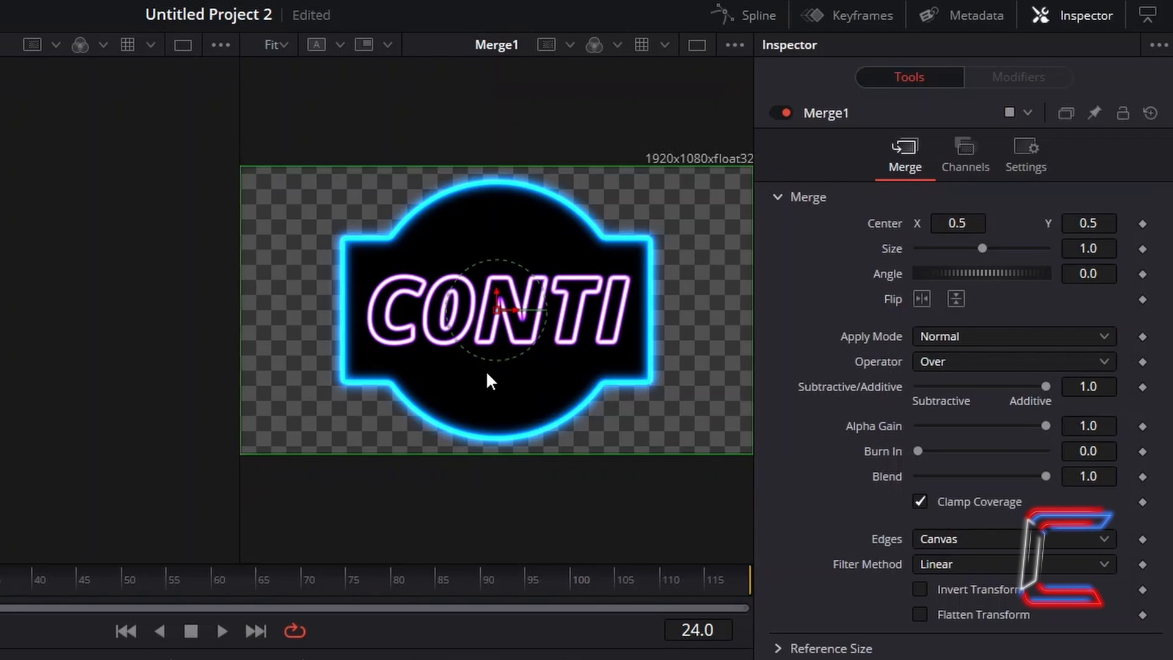
mouse_move(356, 315)
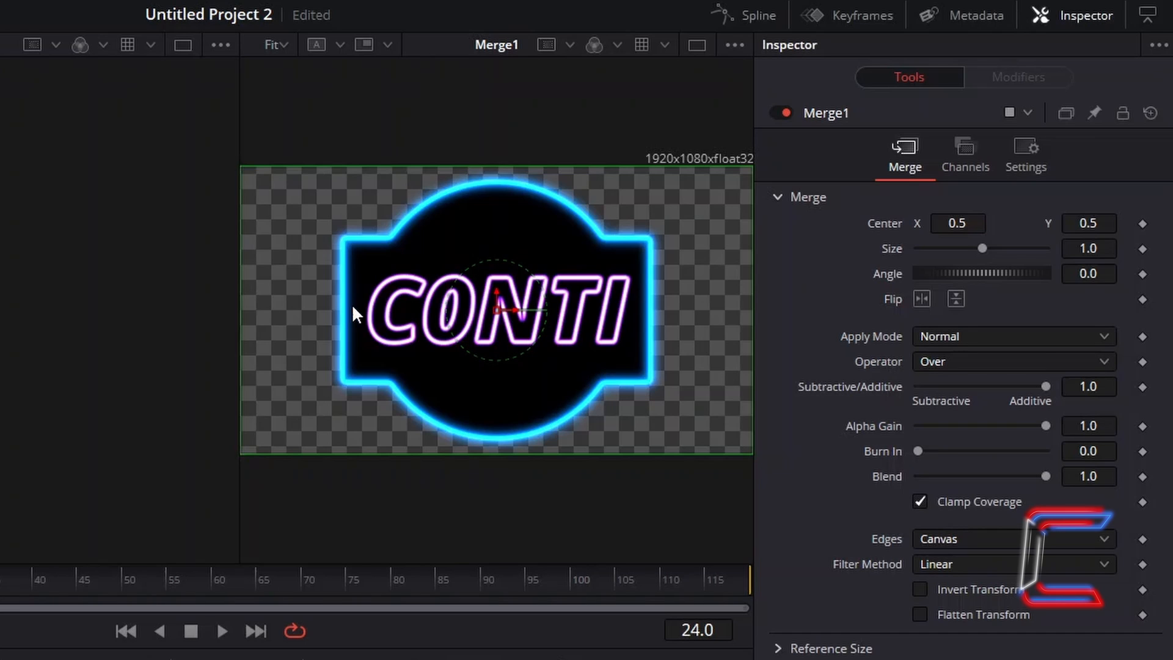
mouse_move(499, 371)
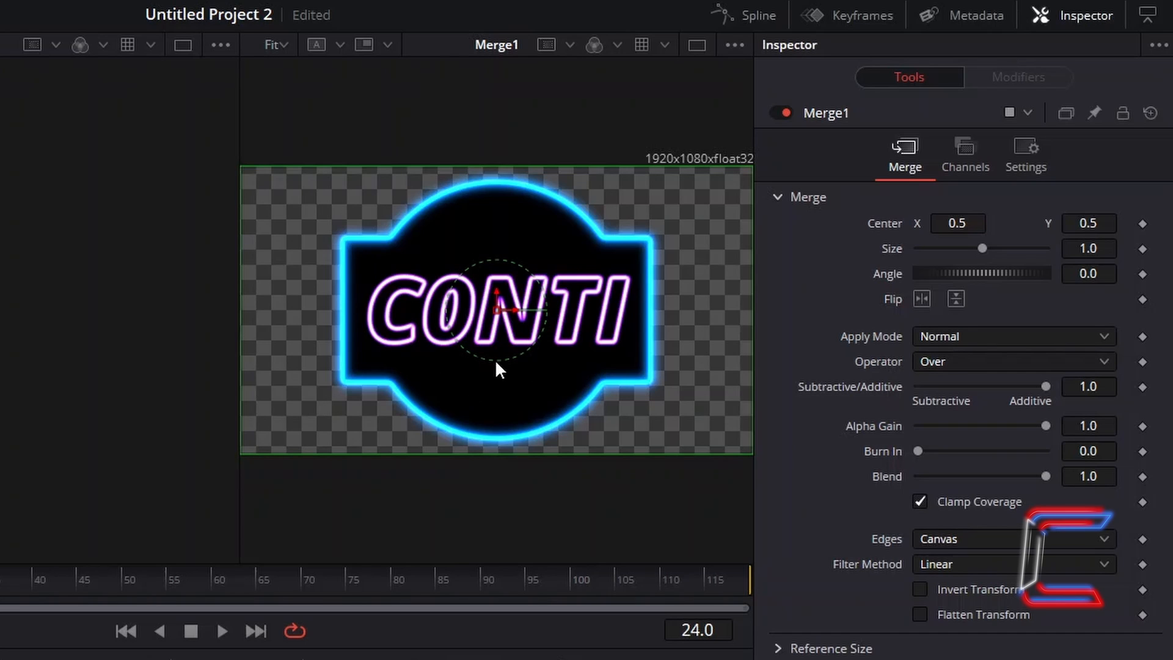
mouse_move(525, 242)
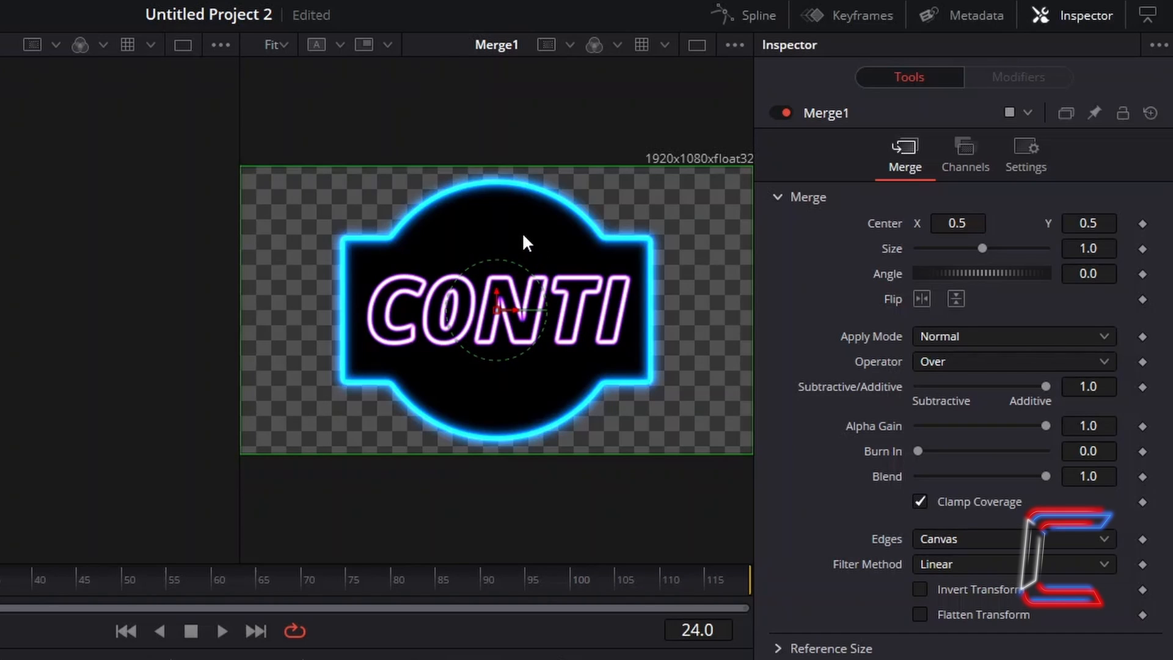
mouse_move(521, 250)
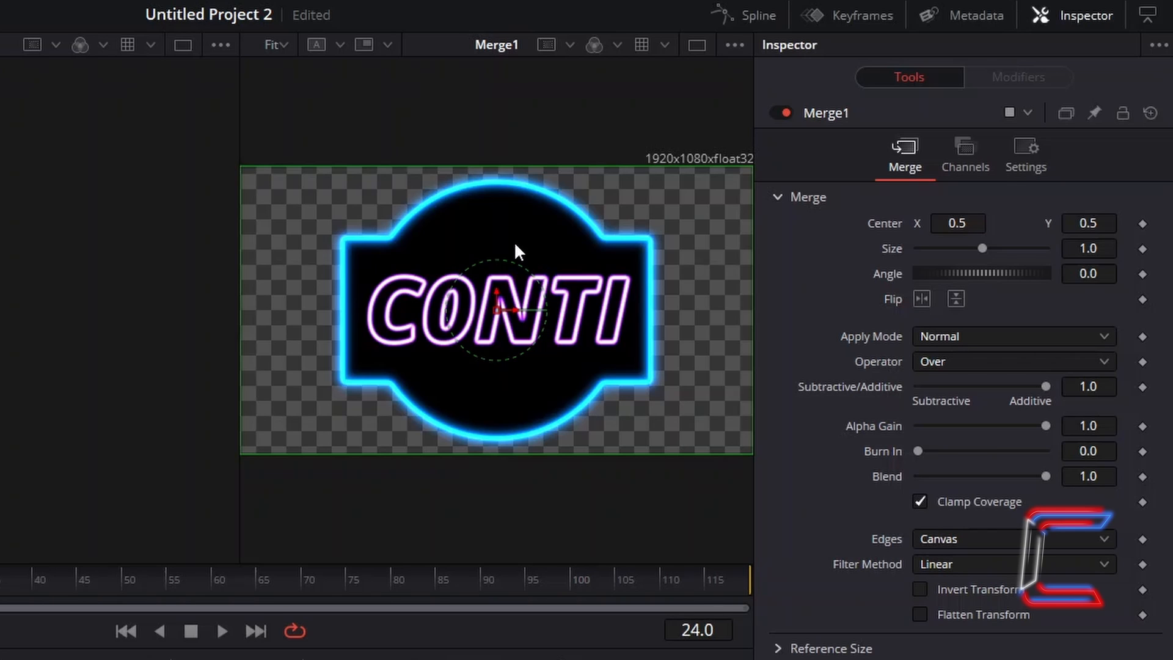
mouse_move(516, 406)
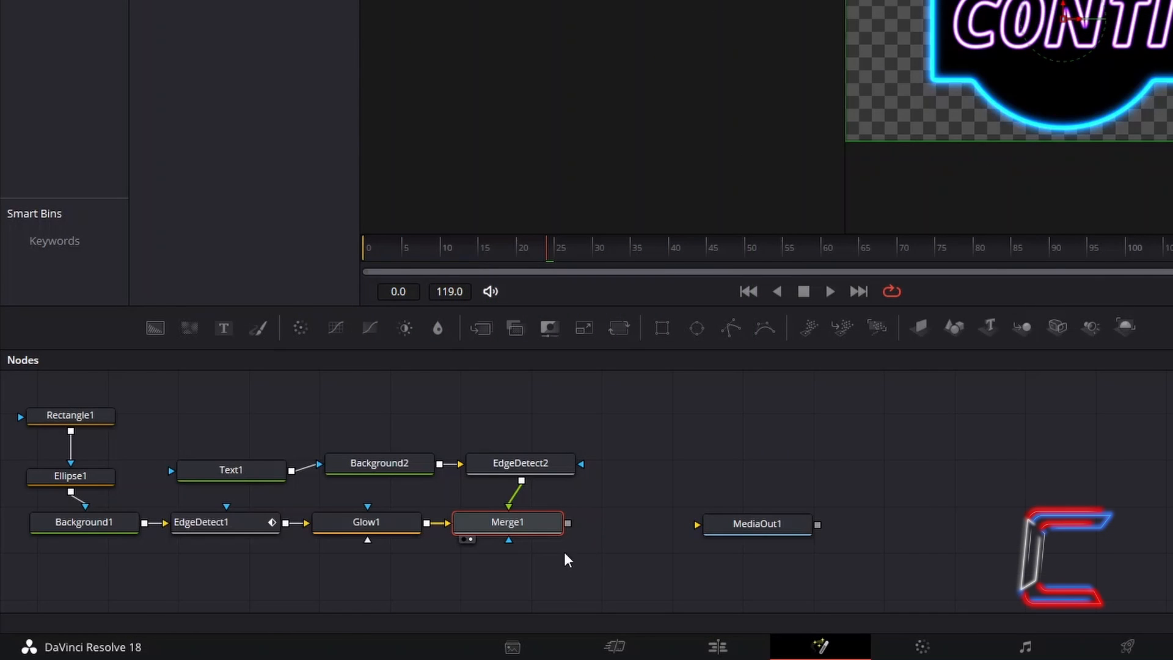
mouse_move(568, 575)
text(Delta Keyer)
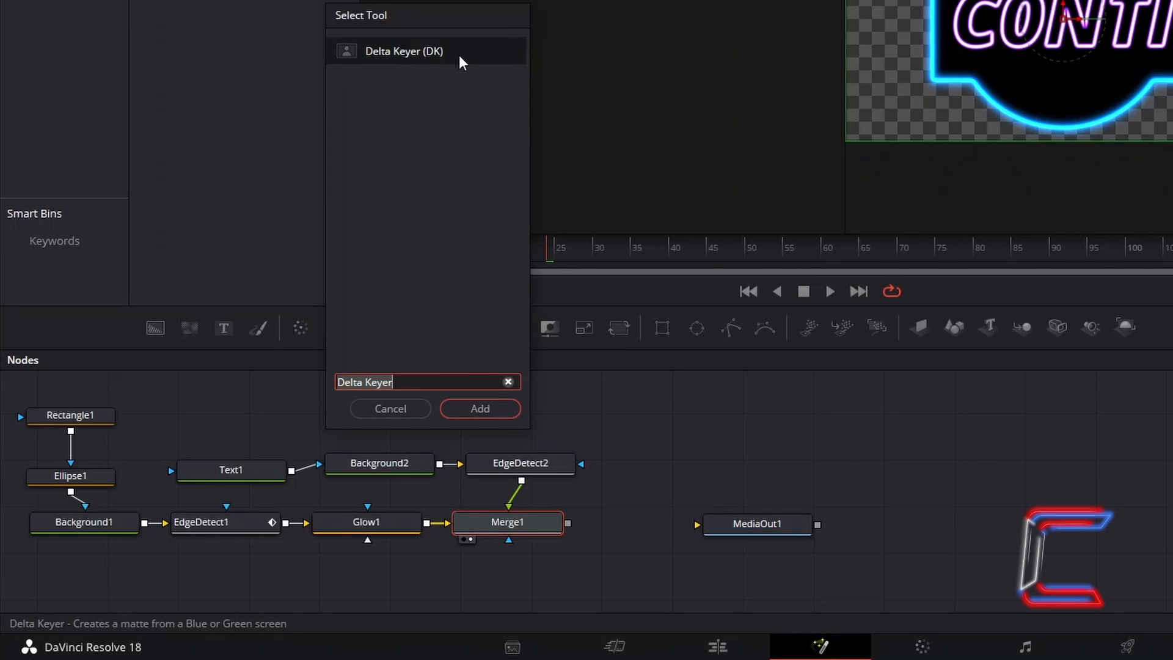
Step: Add a Delta Keyer after Merge1 to remove the black and place it below Merge1
click(479, 408)
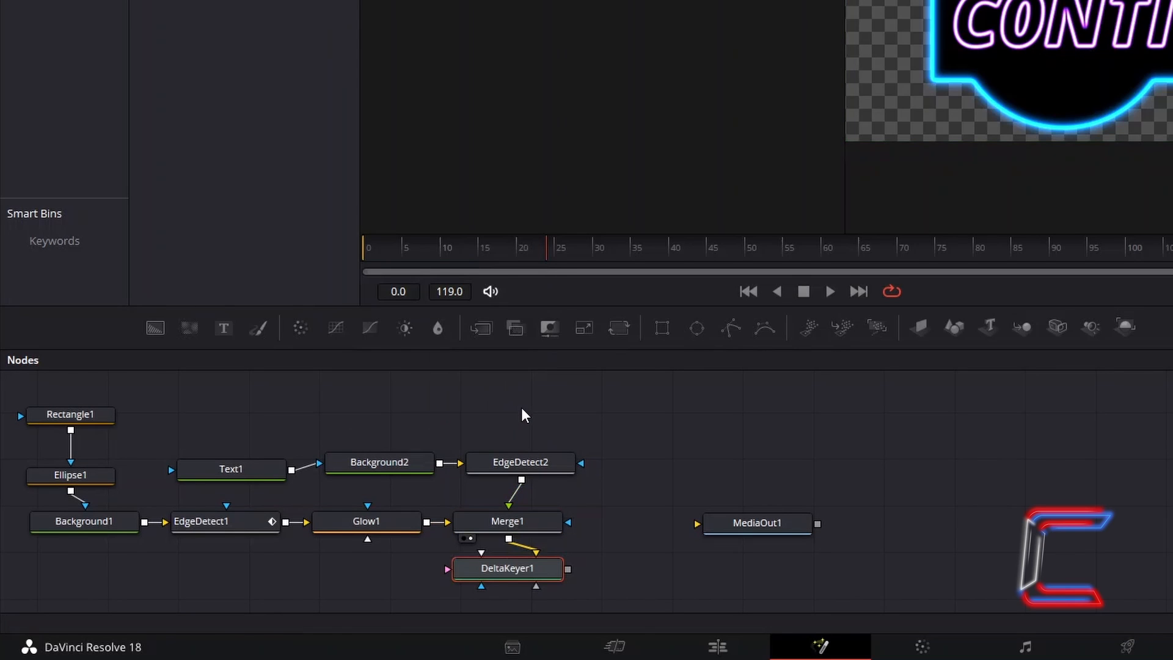
drag(507, 568, 634, 561)
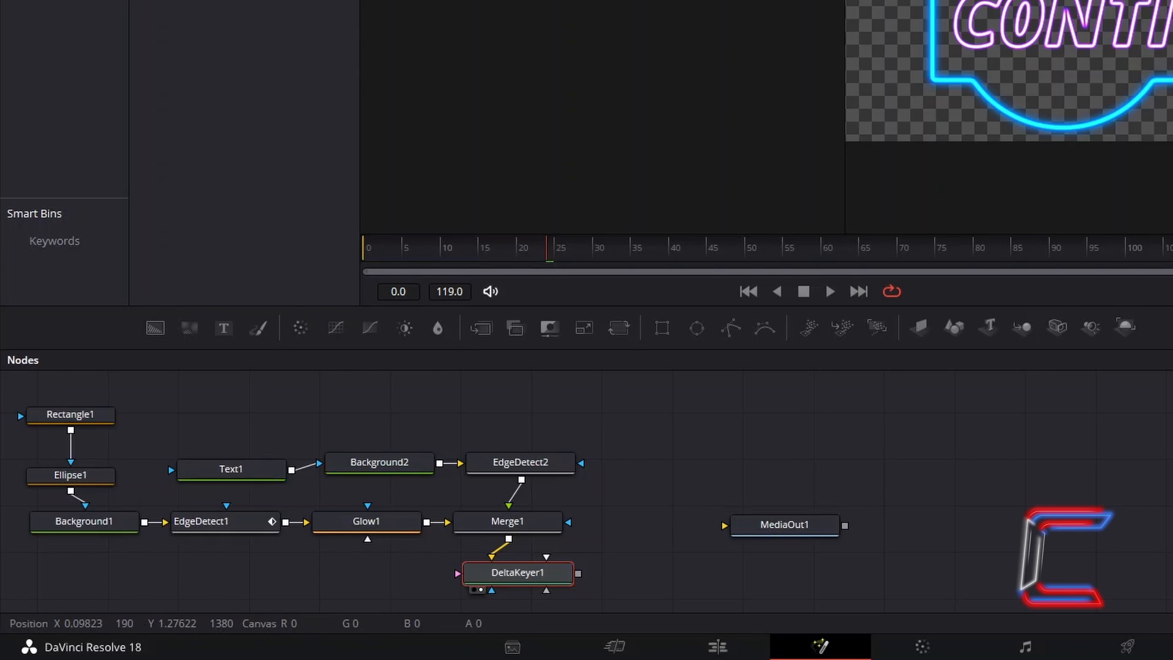
mouse_move(680, 518)
text(Transform)
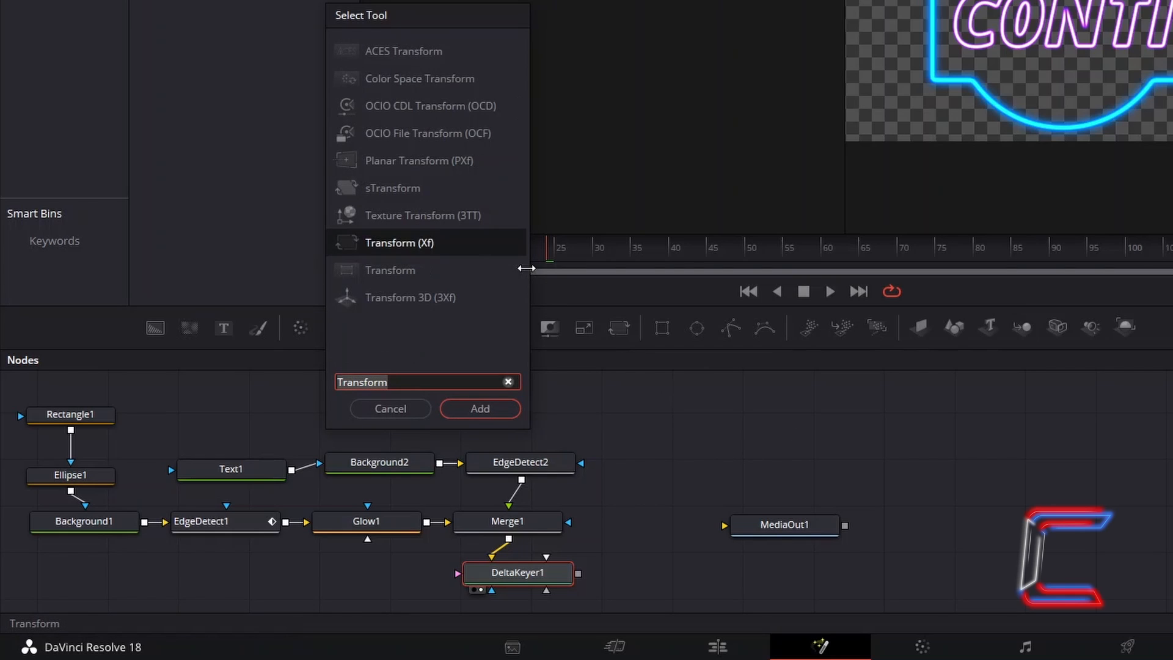
mouse_move(493, 250)
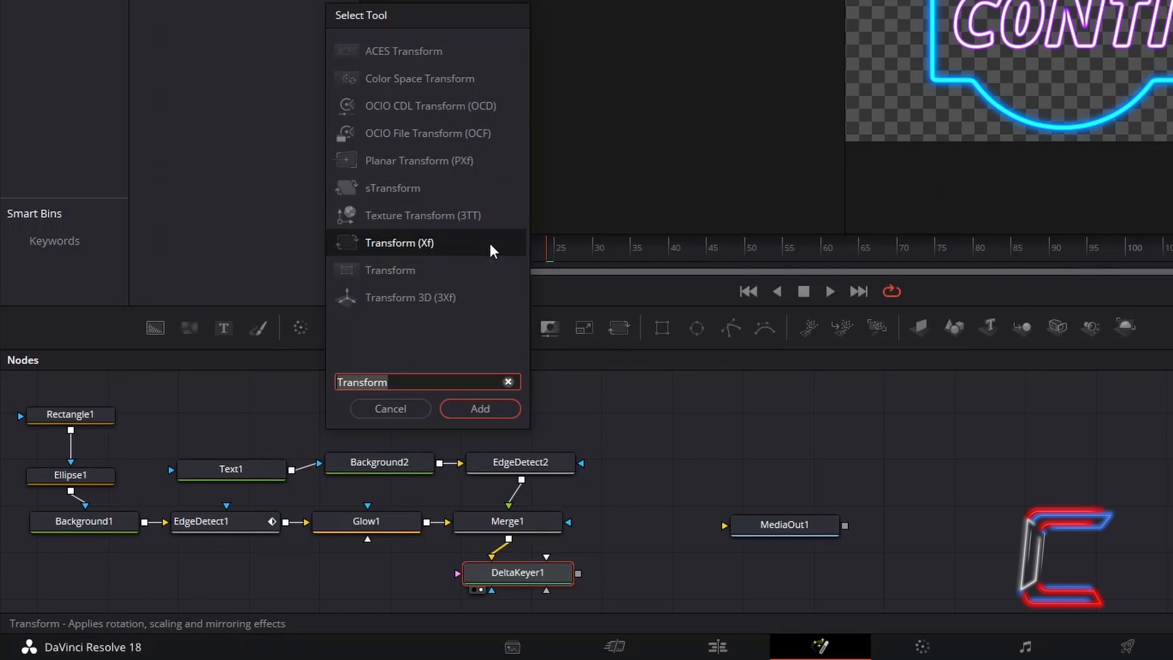
Step: Add a Transform after DeltaKeyer1 with Center X 0.525 and Y 0.52
click(479, 408)
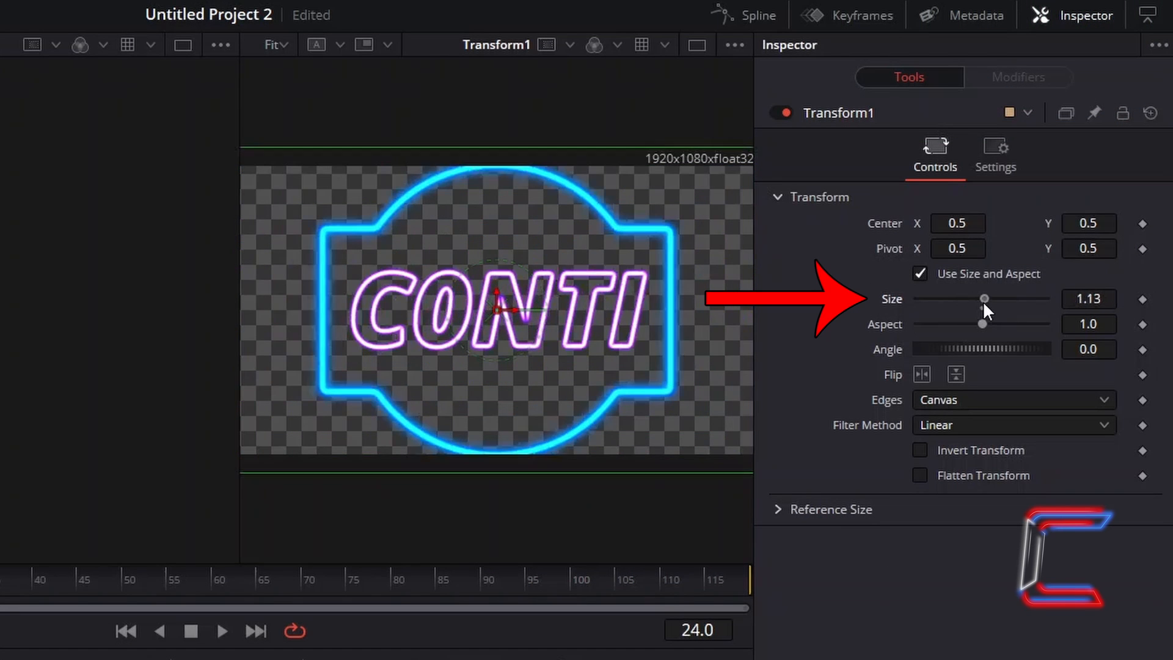
drag(985, 299, 986, 298)
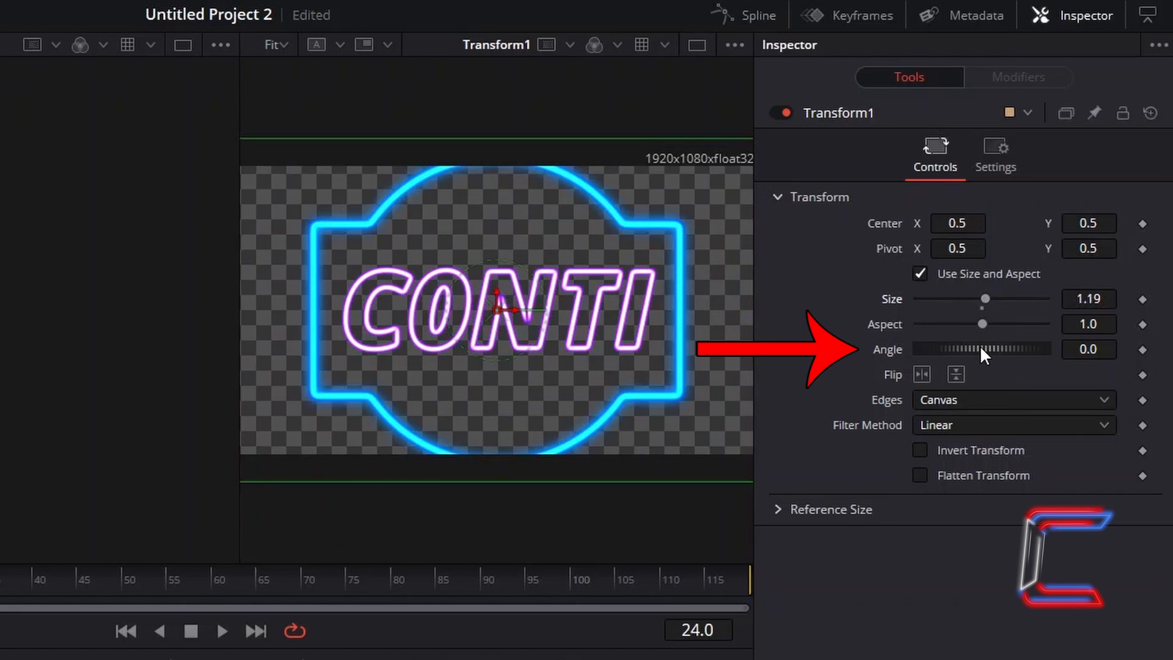
drag(987, 348, 966, 349)
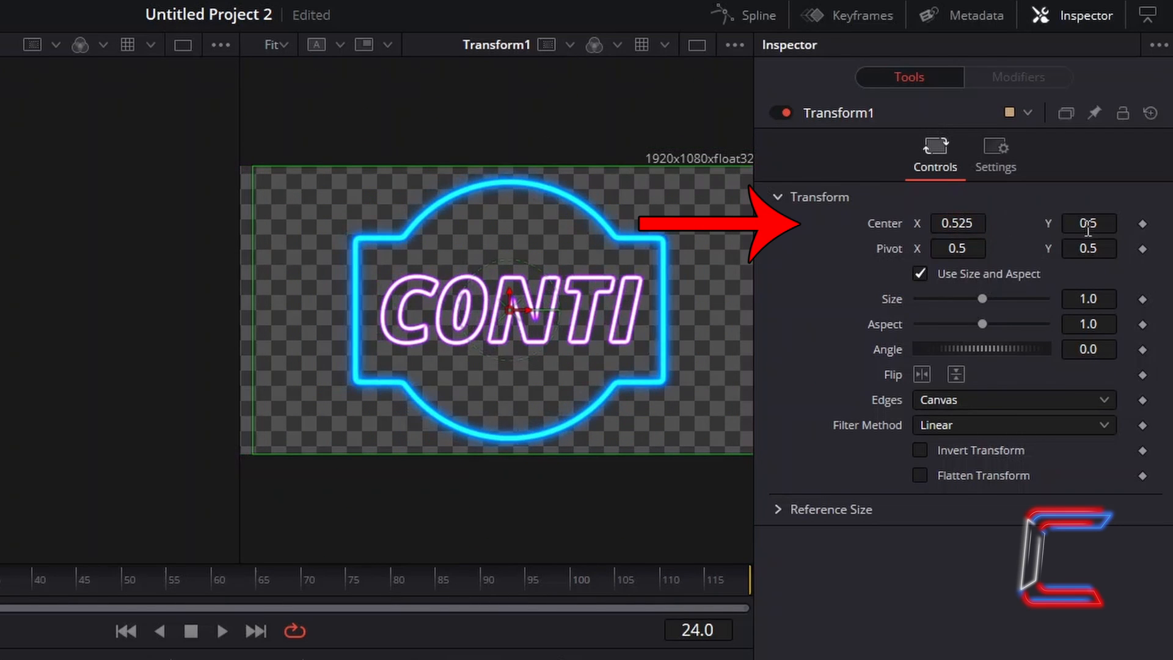
text(0.52)
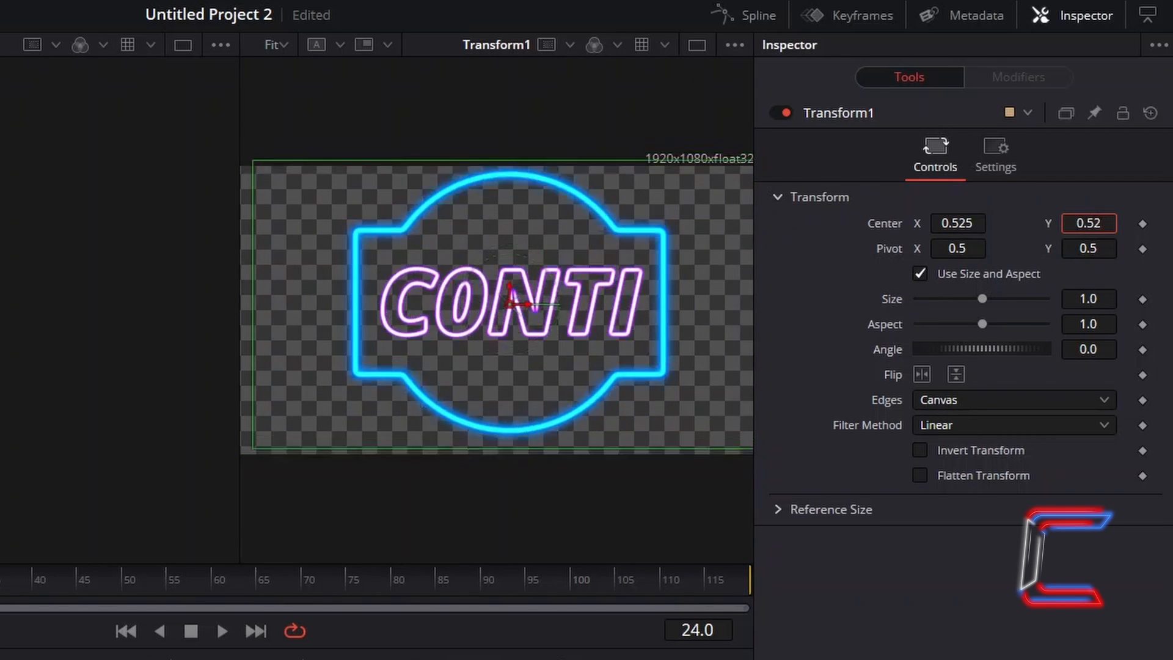